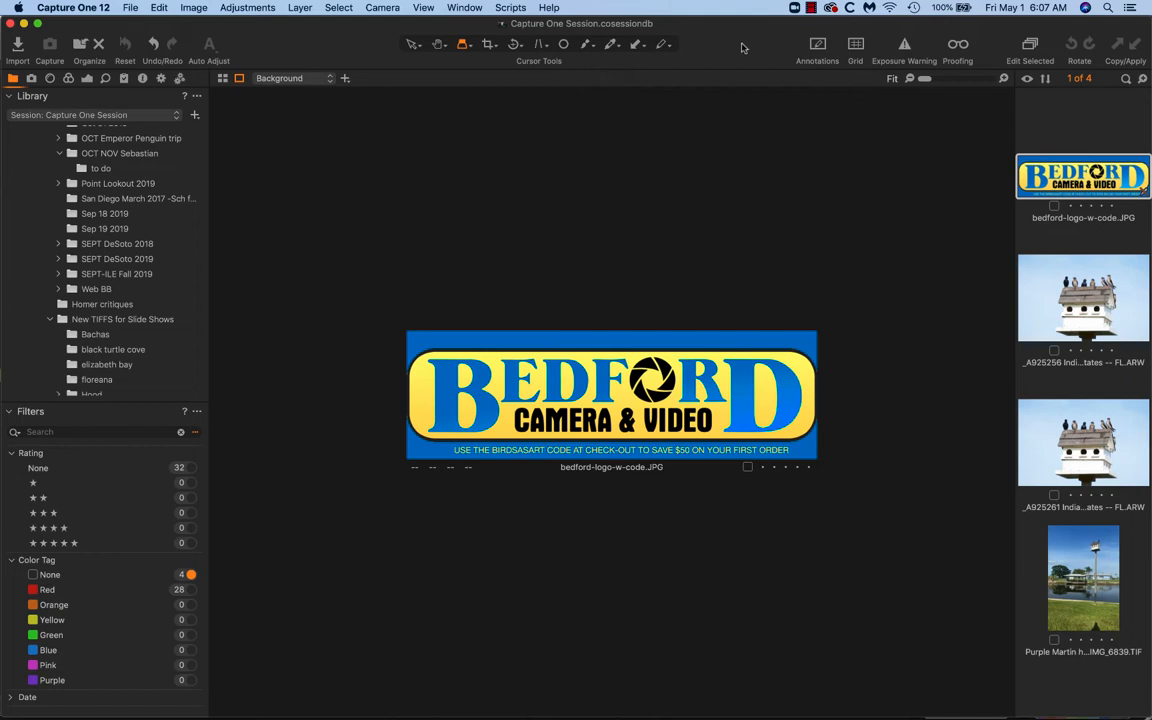
pyautogui.moveTo(768, 28)
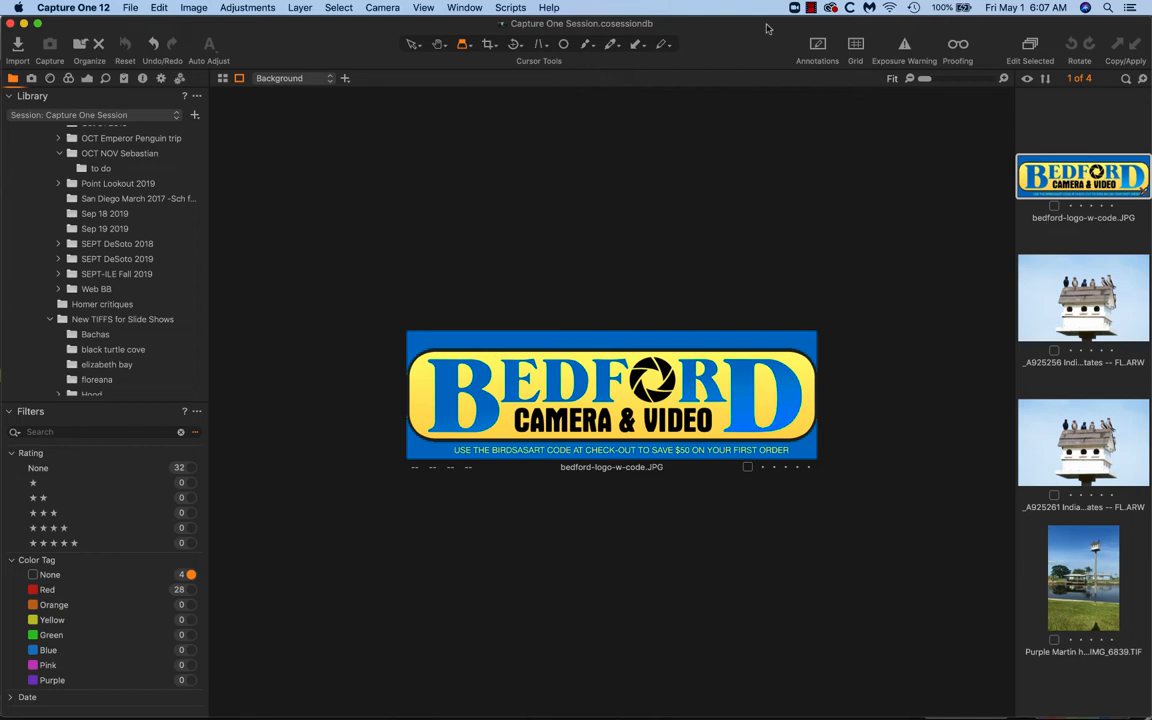
pyautogui.moveTo(732, 128)
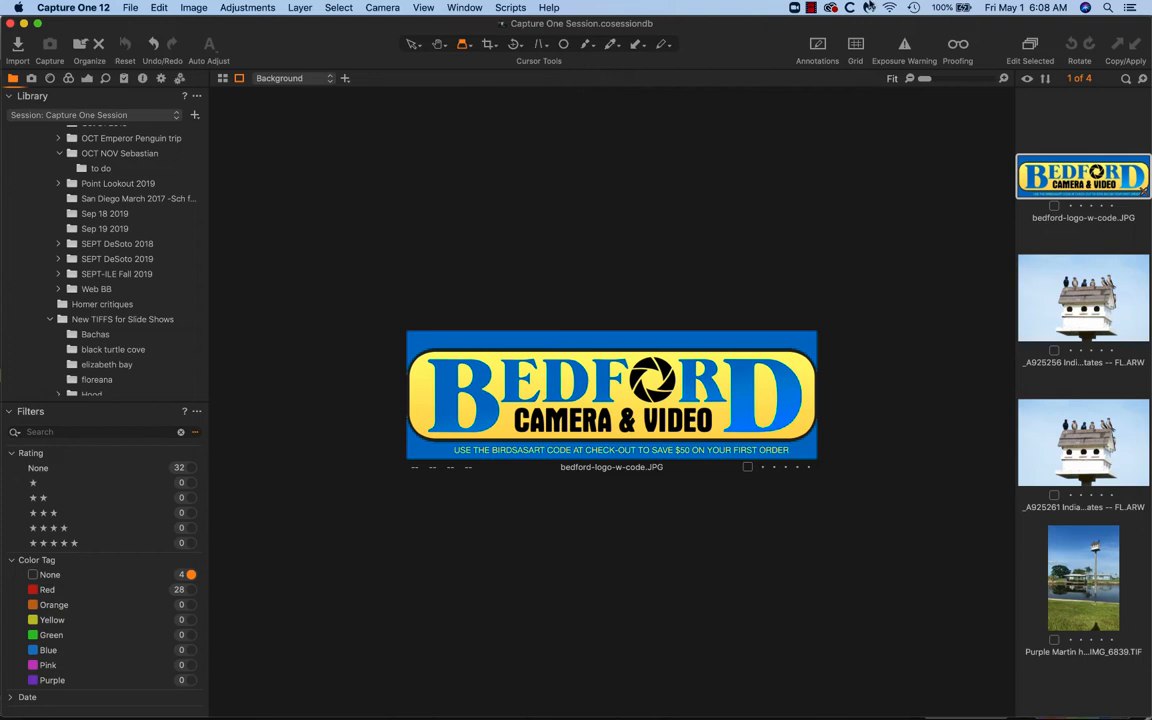
pyautogui.moveTo(750, 12)
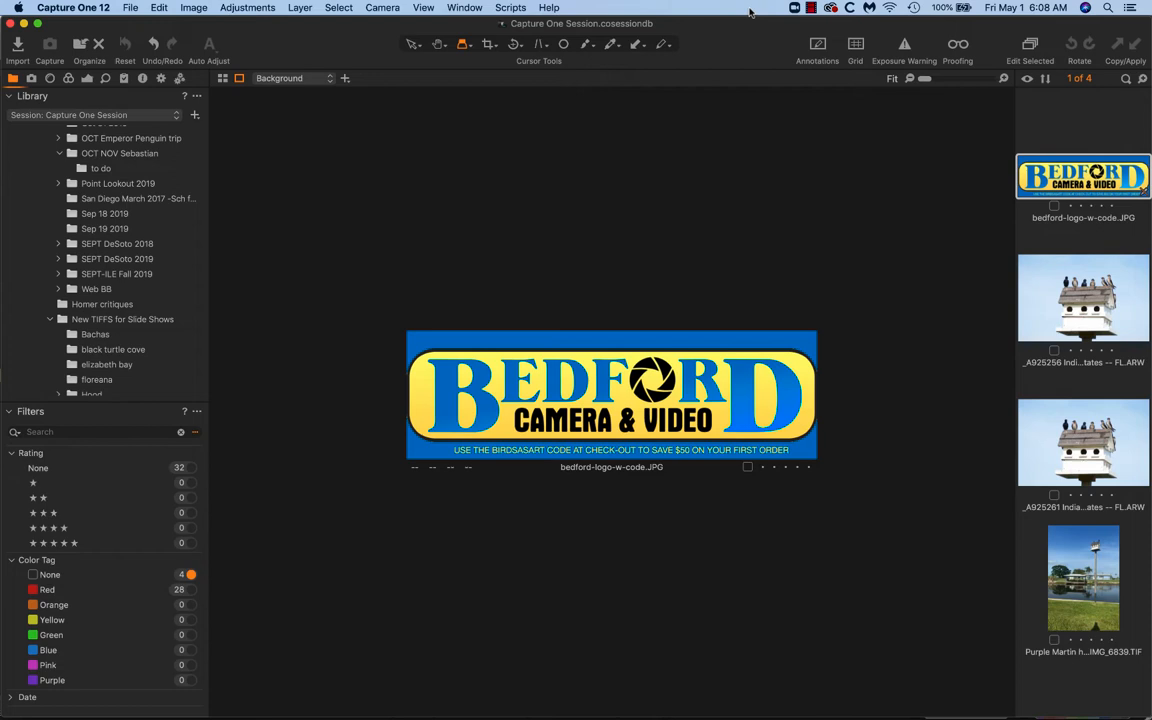
# Step: Compare the _A925258 and _A925281 birdhouse close-ups, then move on to the next filmstrip frame
pyautogui.click(1084, 298)
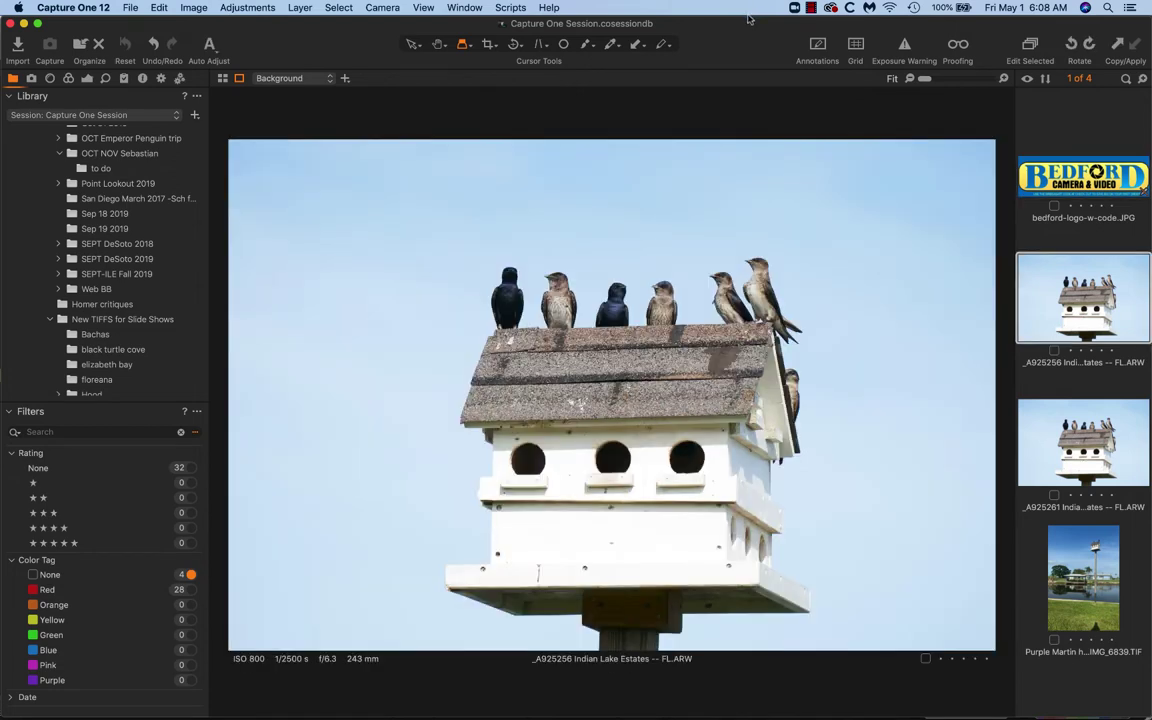
pyautogui.moveTo(744, 38)
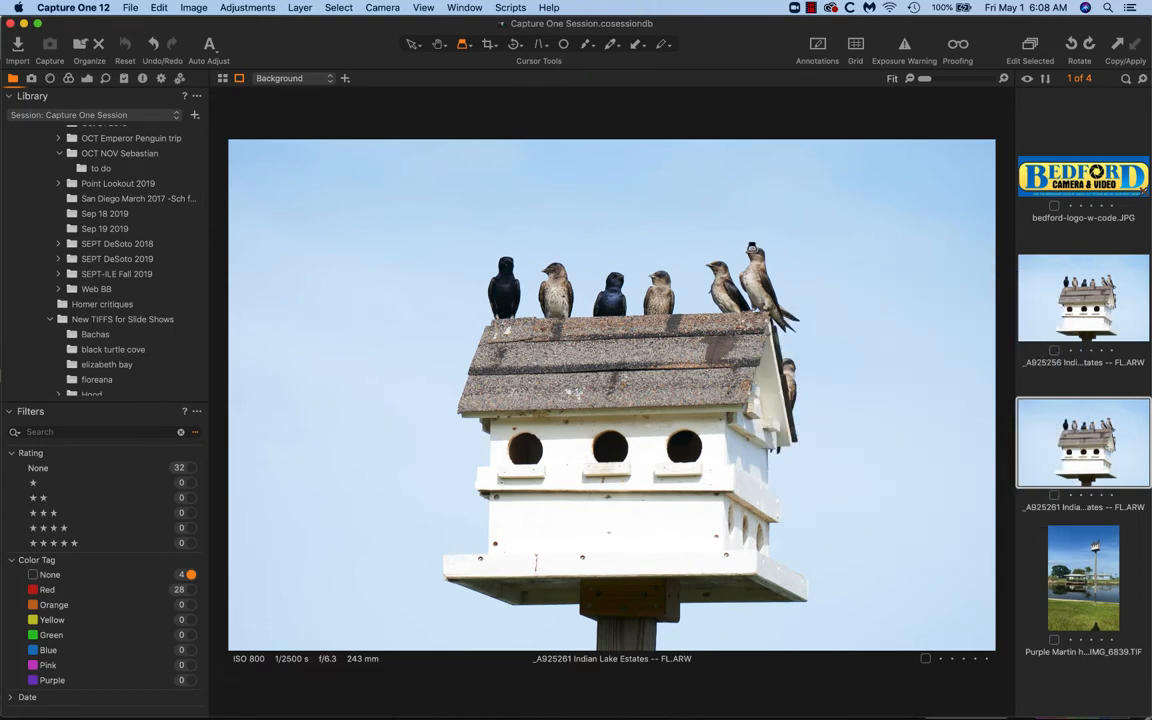
pyautogui.click(1084, 296)
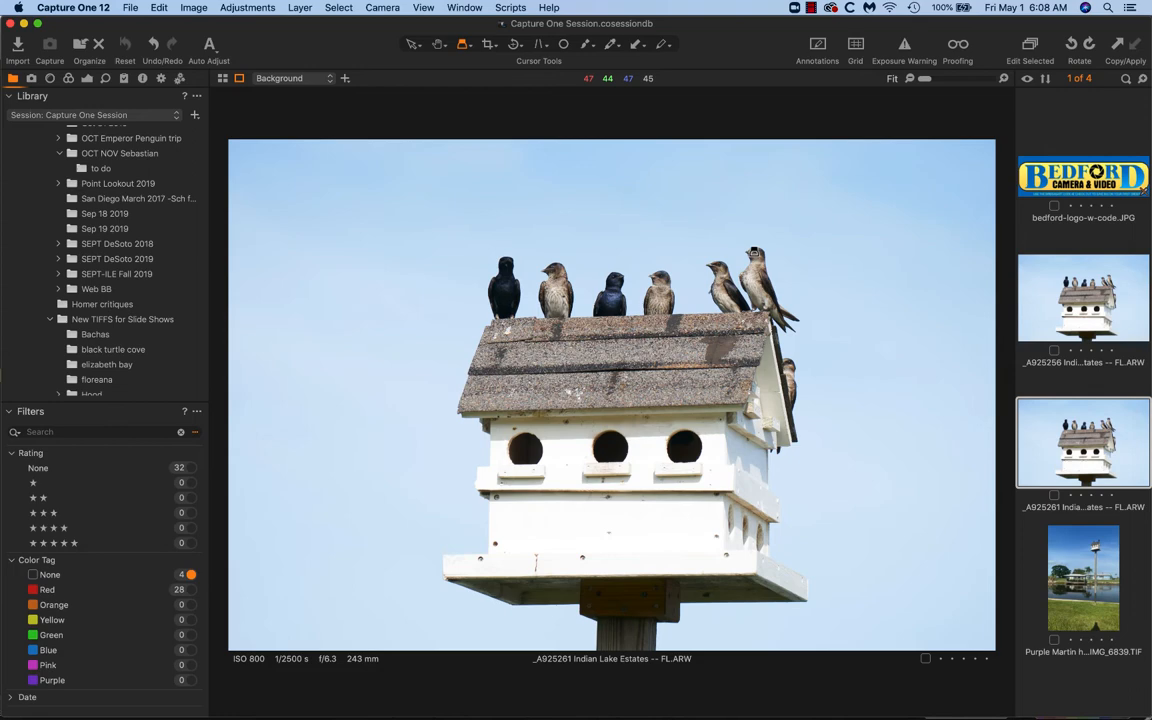
pyautogui.click(1084, 298)
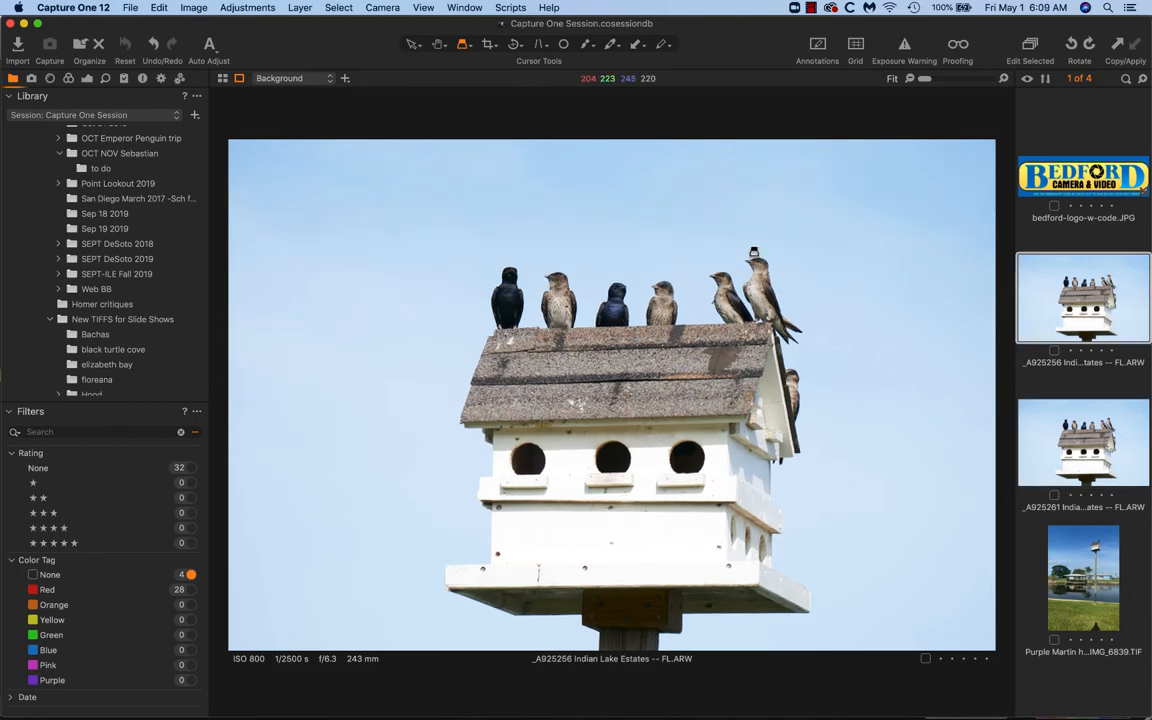
pyautogui.click(1084, 444)
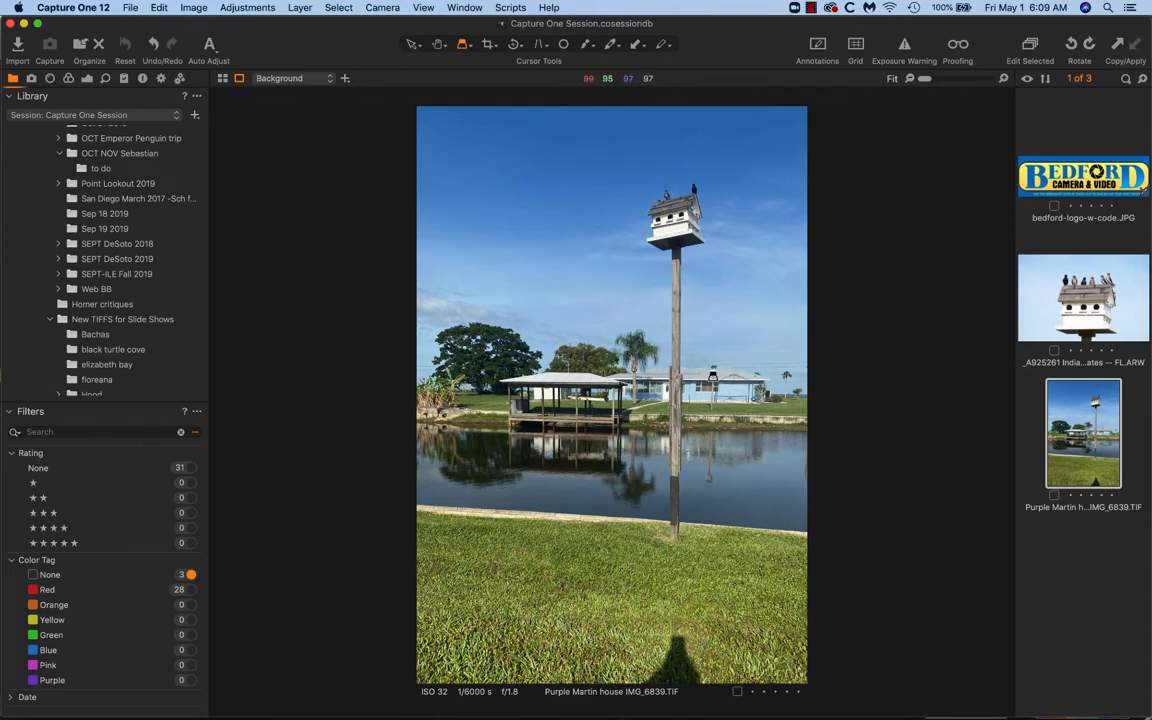
pyautogui.moveTo(710, 404)
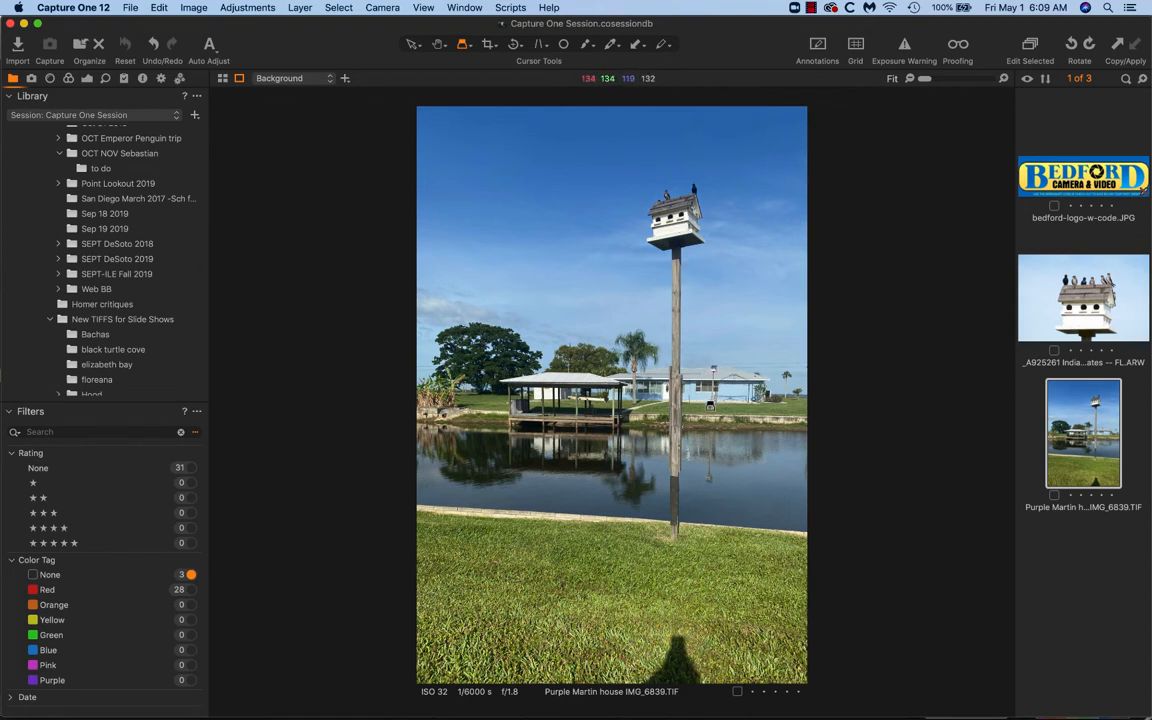
pyautogui.moveTo(684, 300)
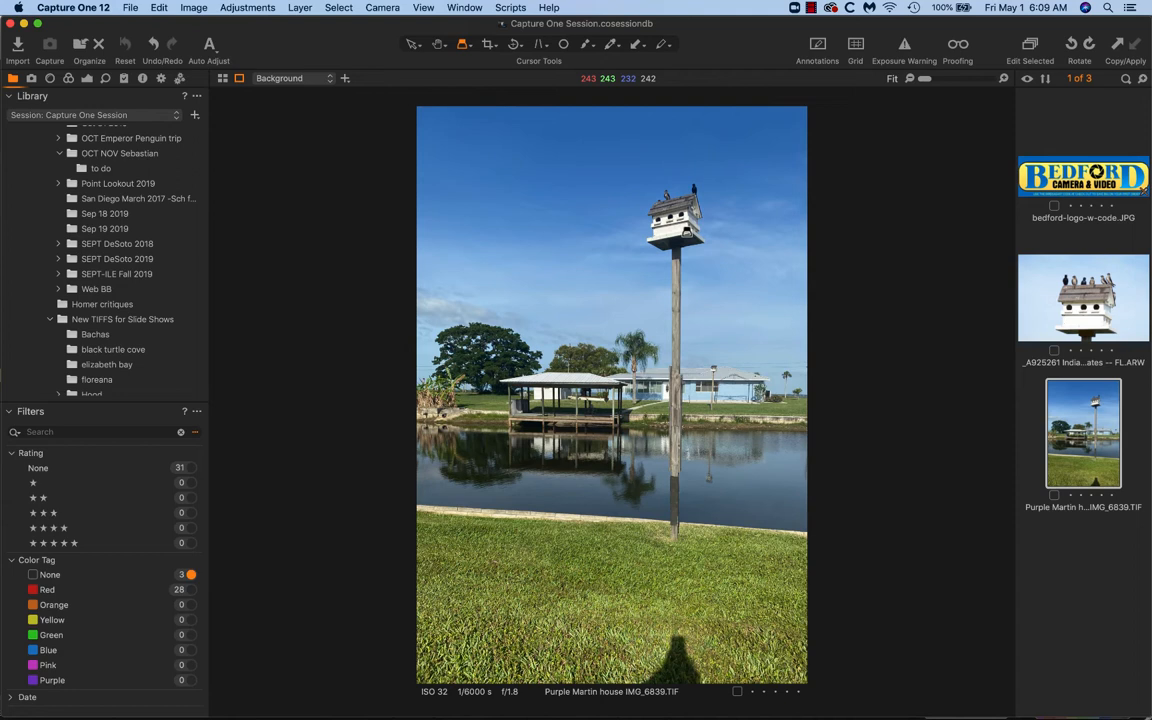
pyautogui.moveTo(620, 312)
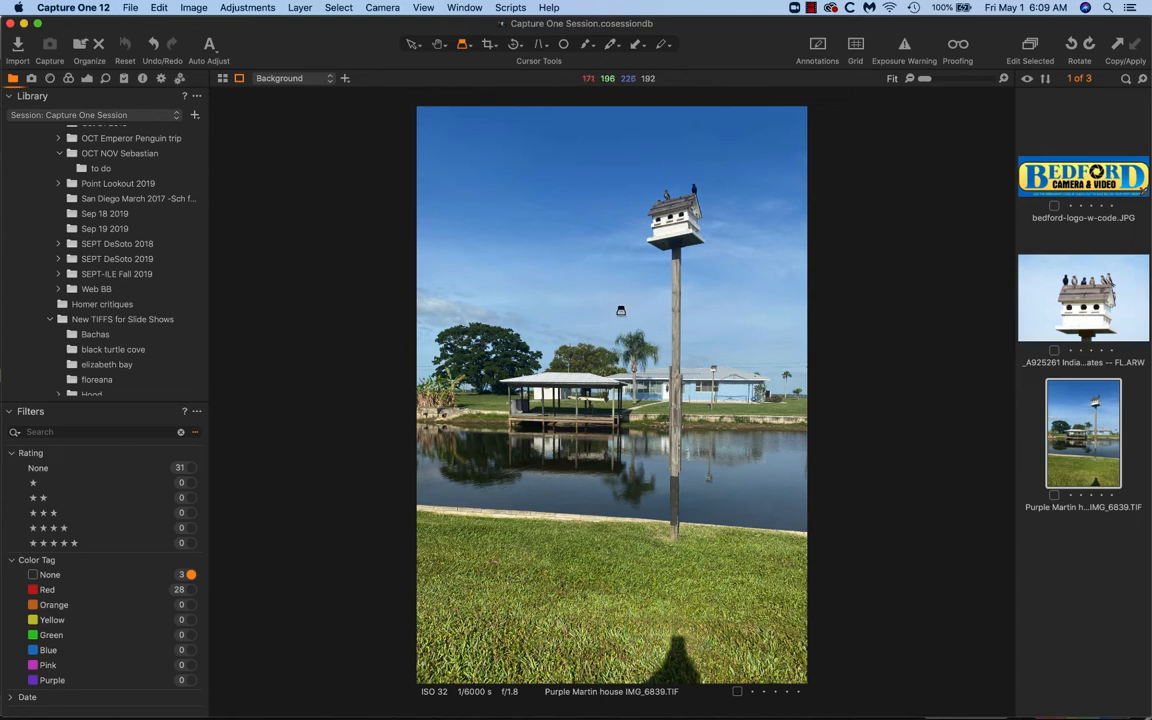
pyautogui.moveTo(632, 310)
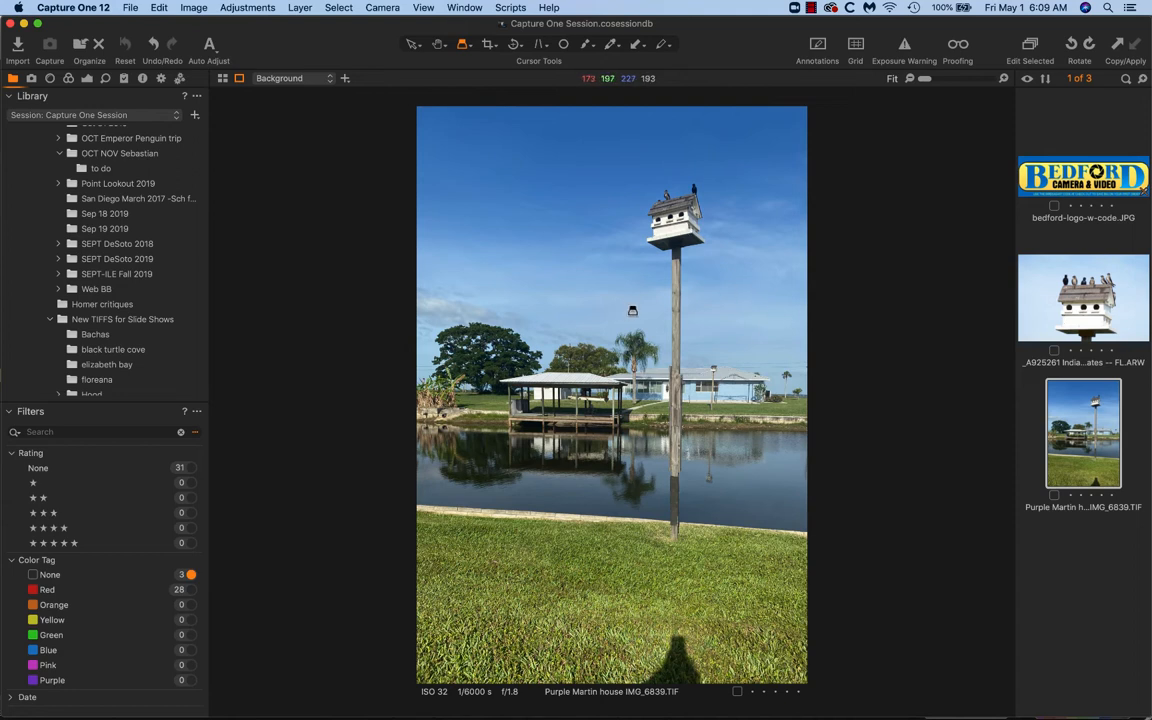
pyautogui.moveTo(726, 302)
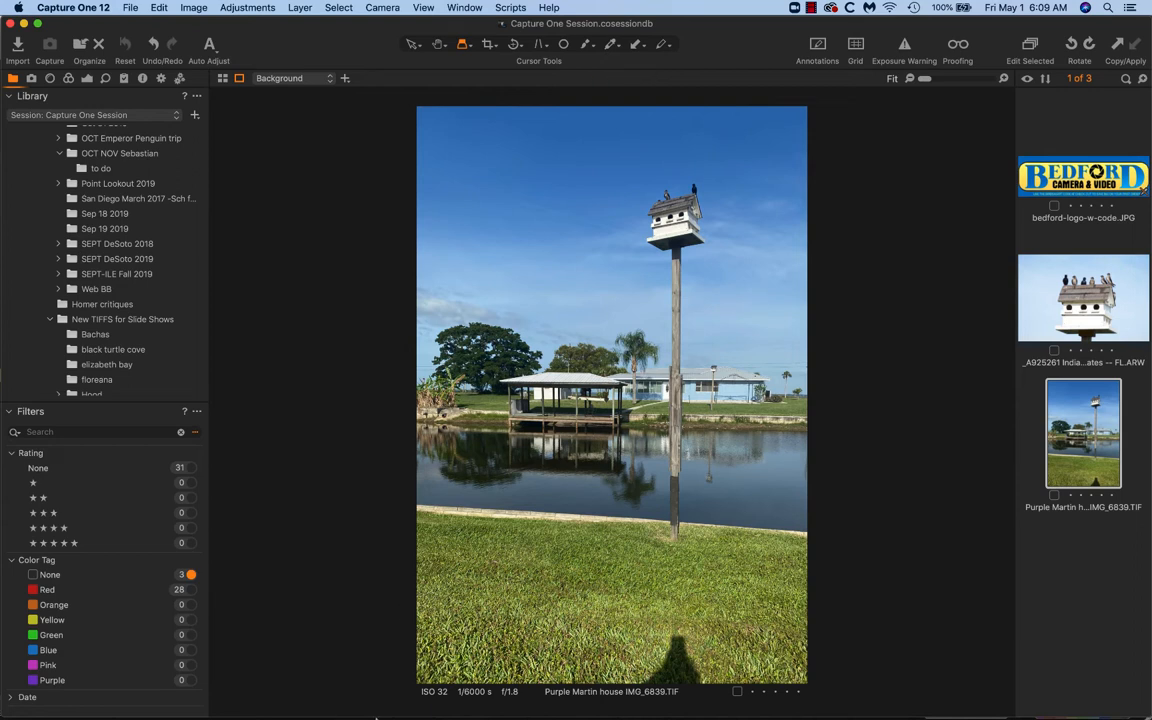
pyautogui.moveTo(772, 264)
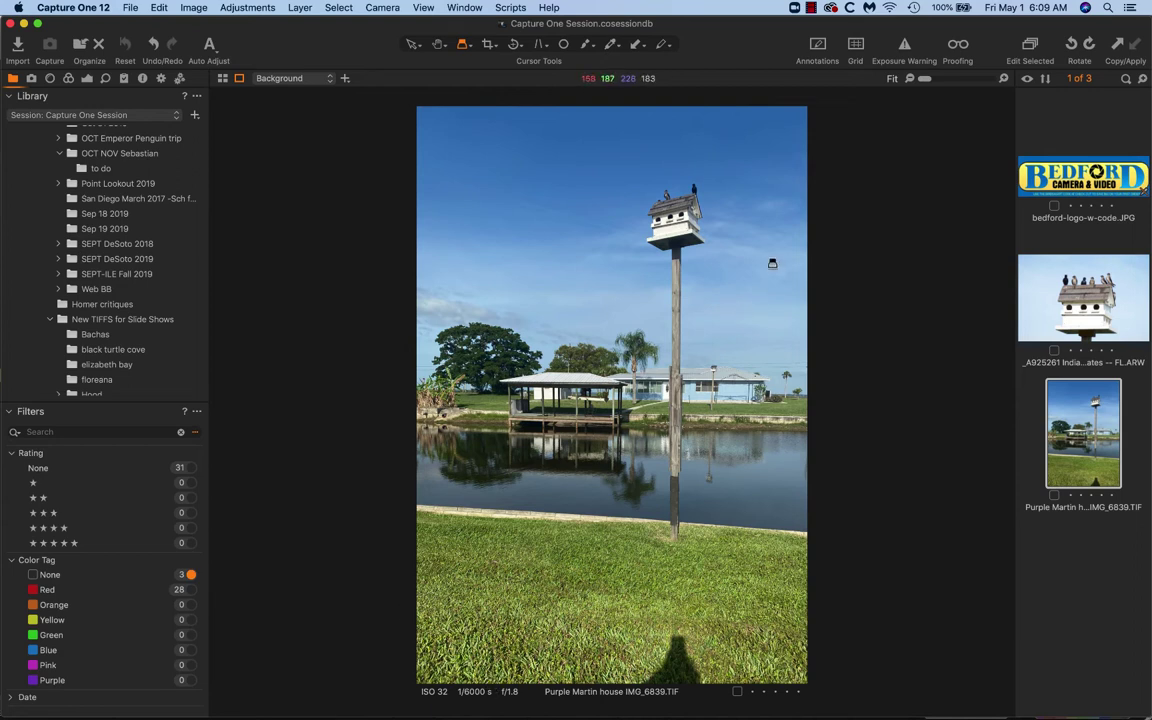
pyautogui.moveTo(660, 152)
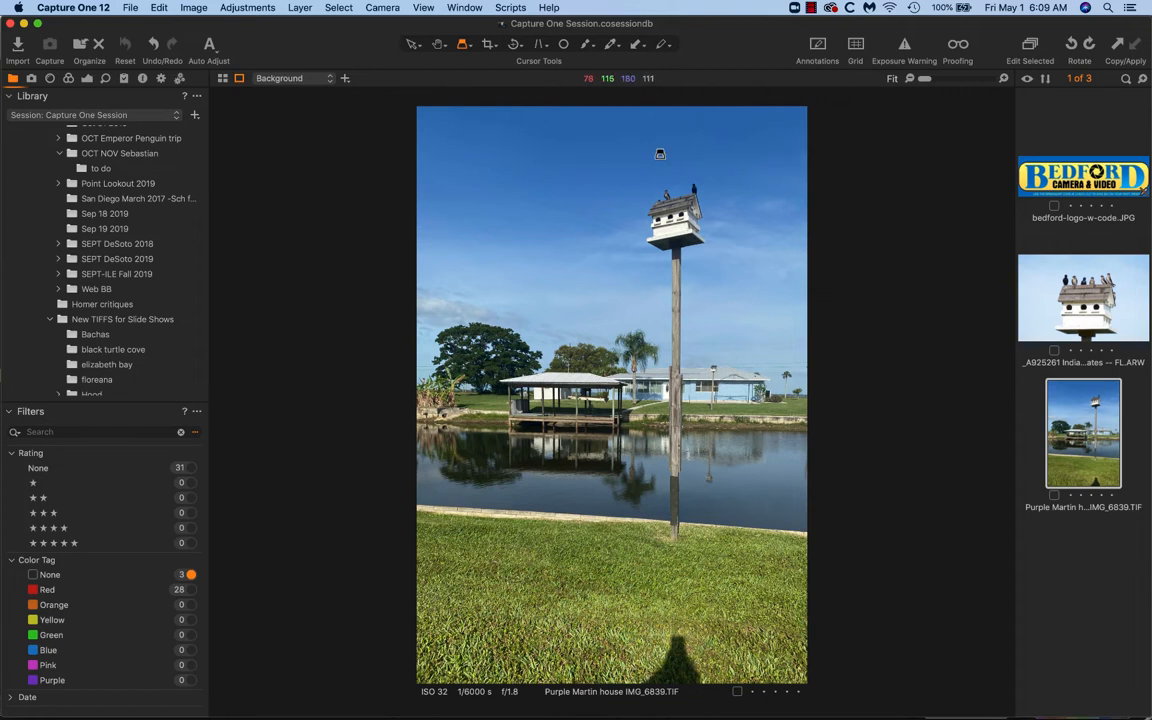
pyautogui.moveTo(624, 204)
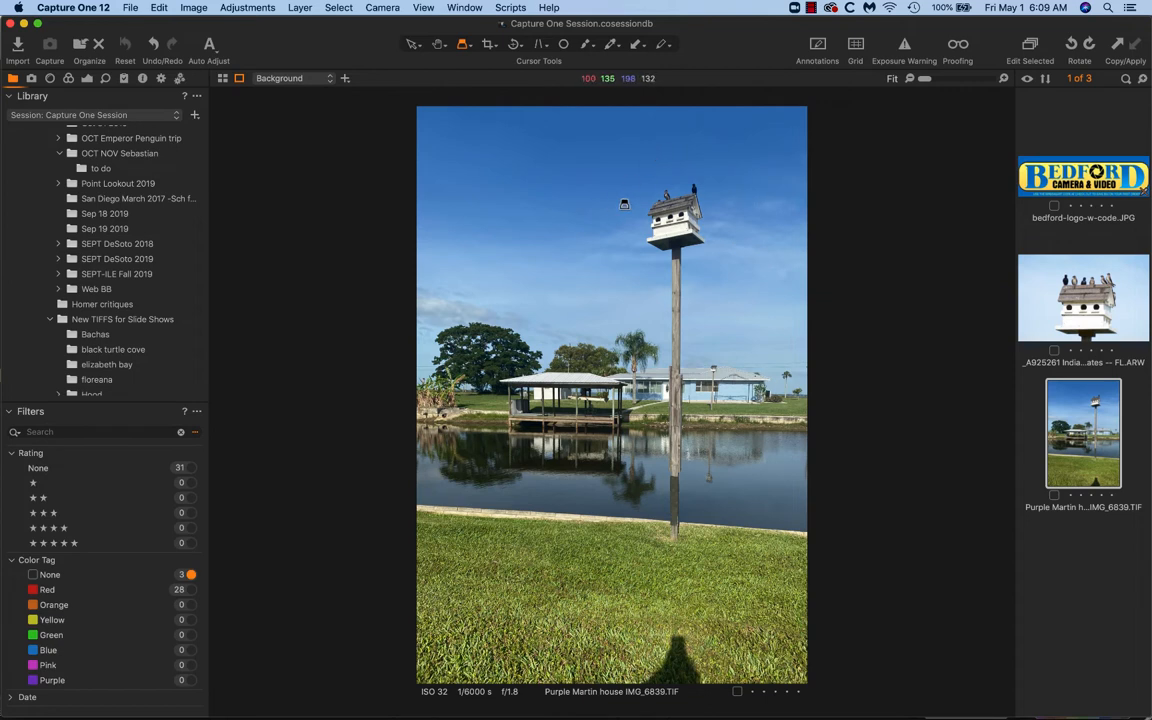
pyautogui.moveTo(740, 176)
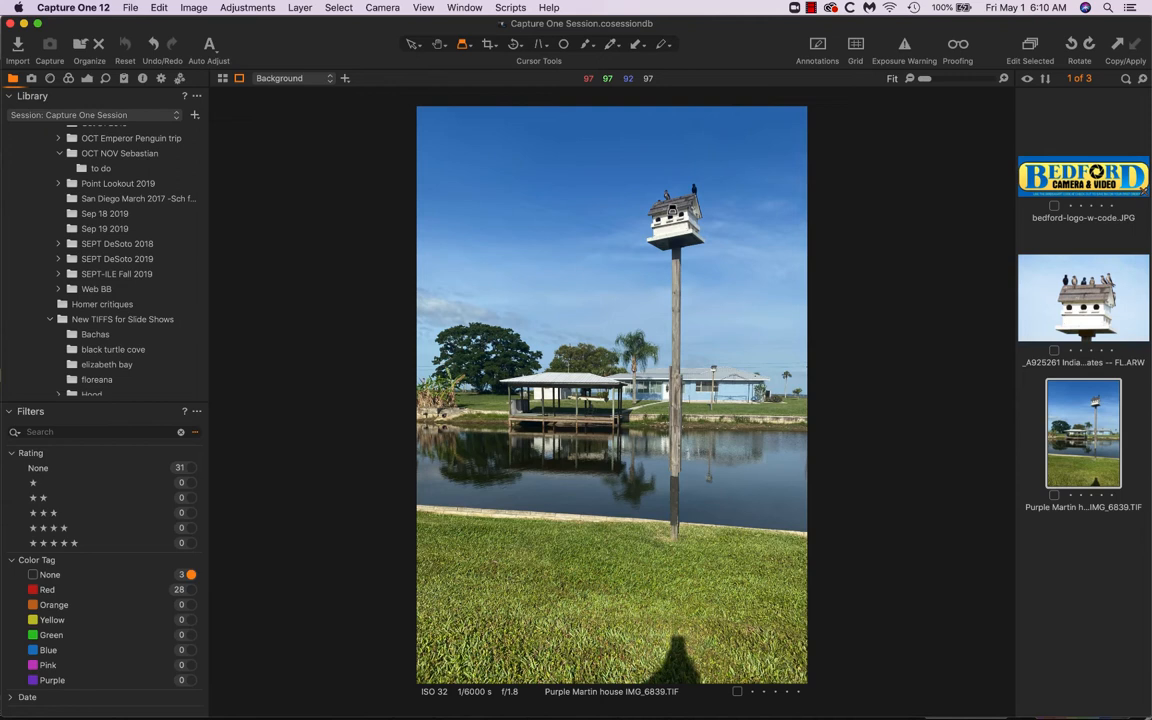
pyautogui.moveTo(976, 372)
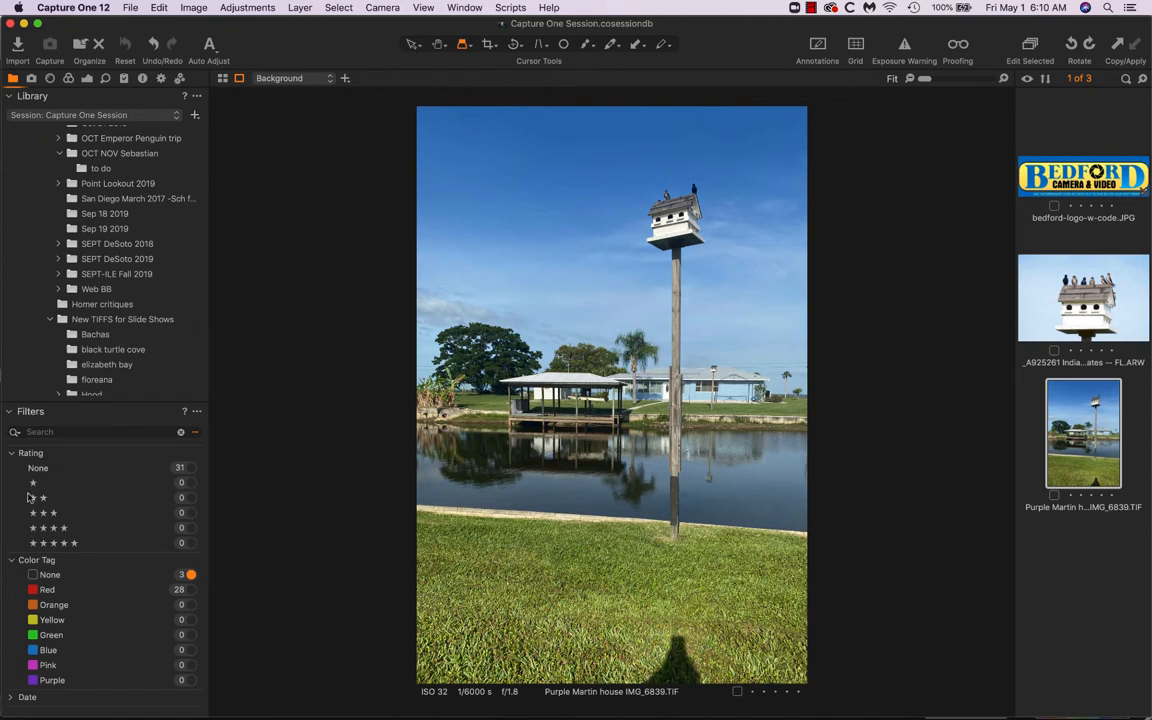
# Step: Filter to the 28 red-tagged photos and display the first martin flight shot
pyautogui.click(48, 588)
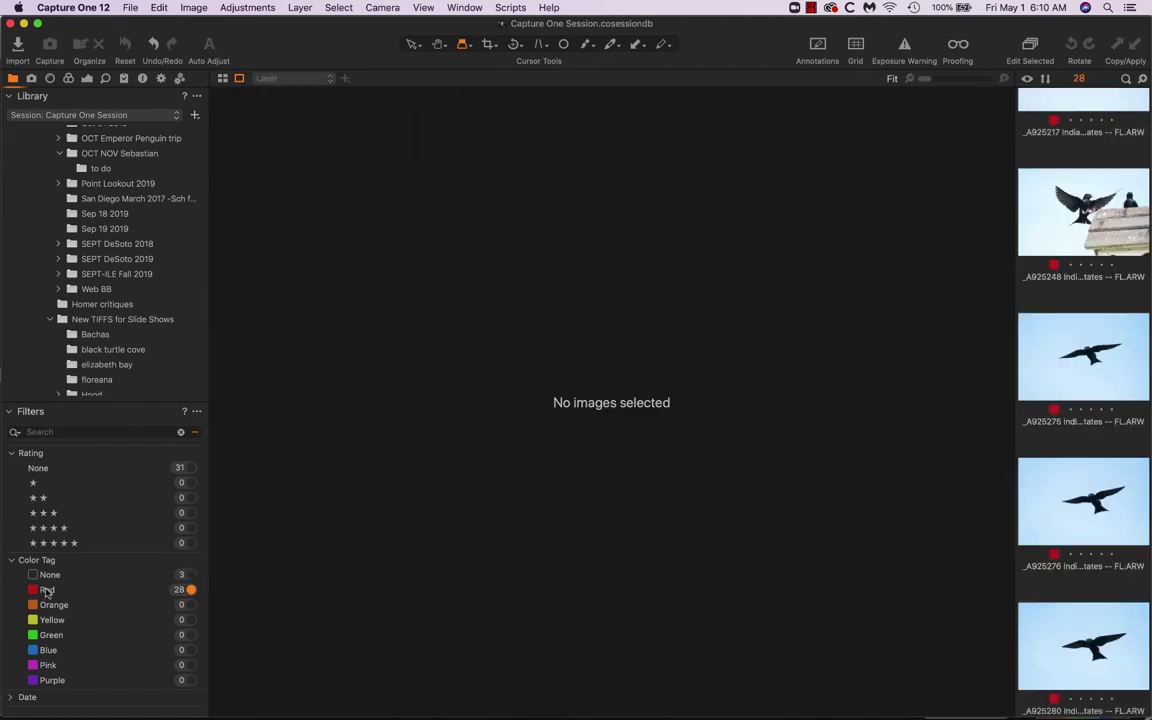
pyautogui.moveTo(988, 396)
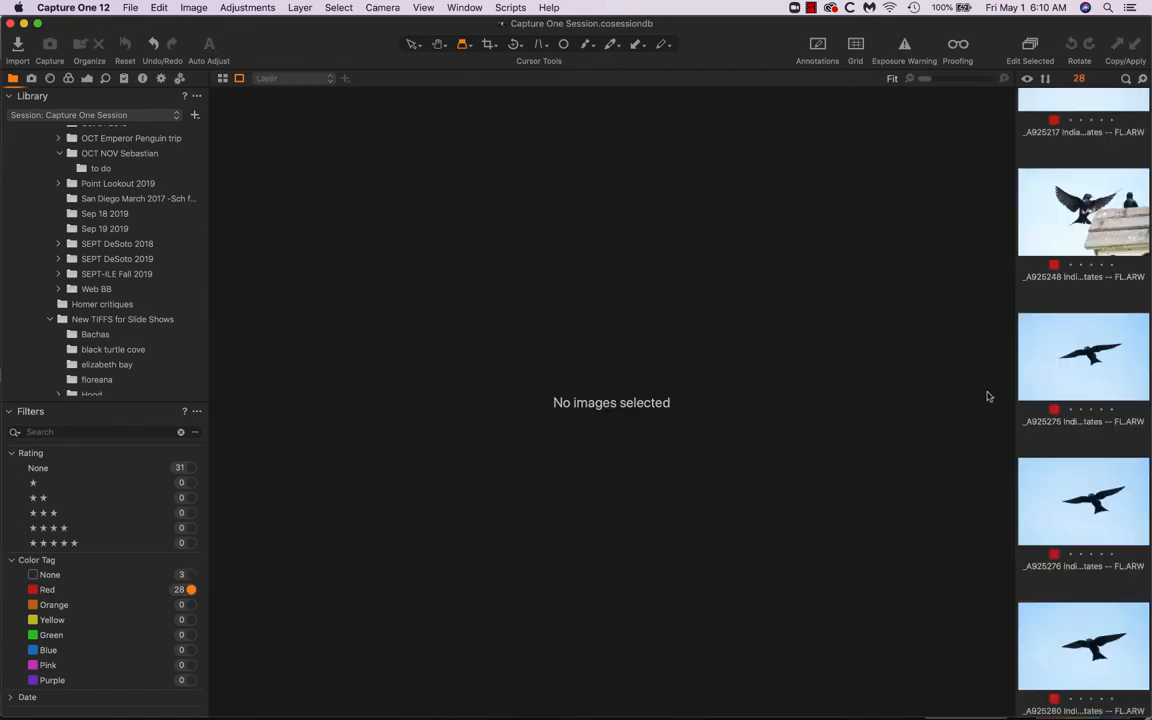
pyautogui.scroll(3)
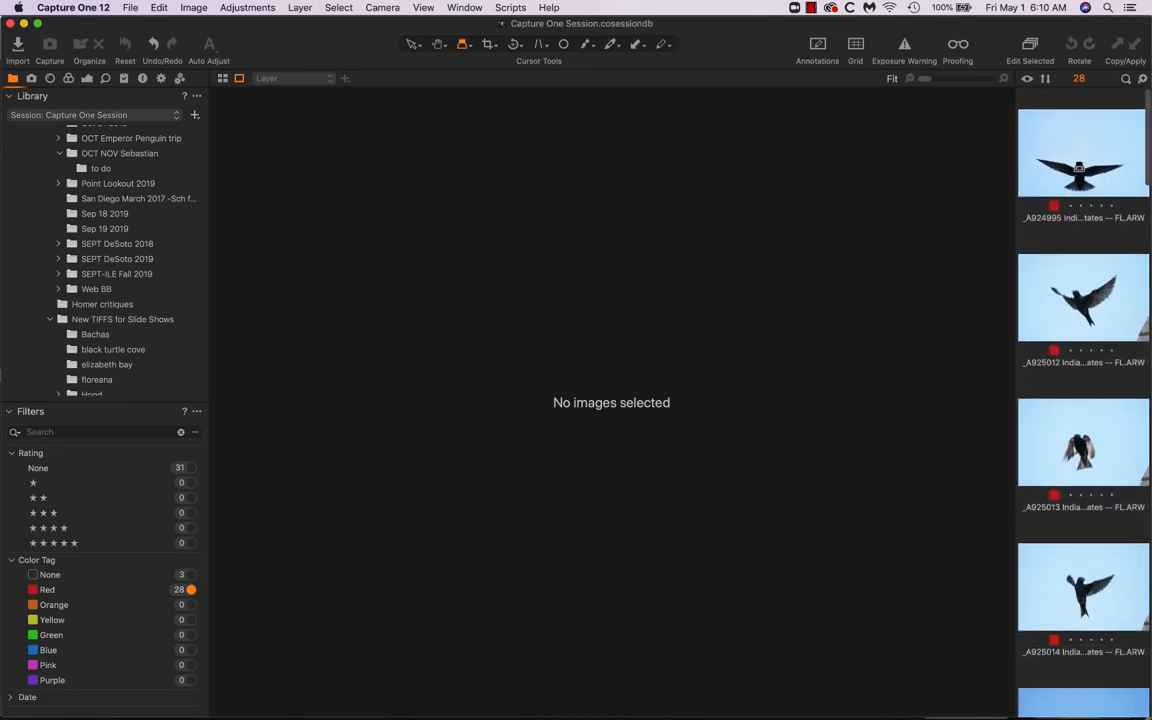
pyautogui.click(1082, 152)
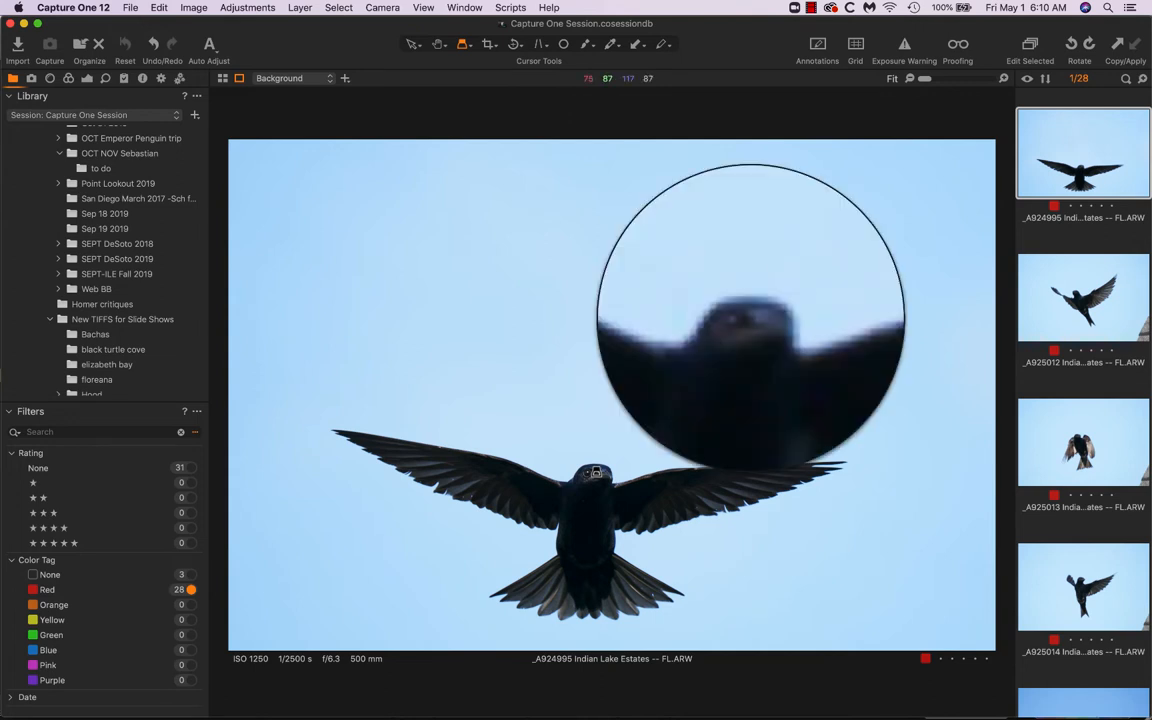
pyautogui.moveTo(592, 482)
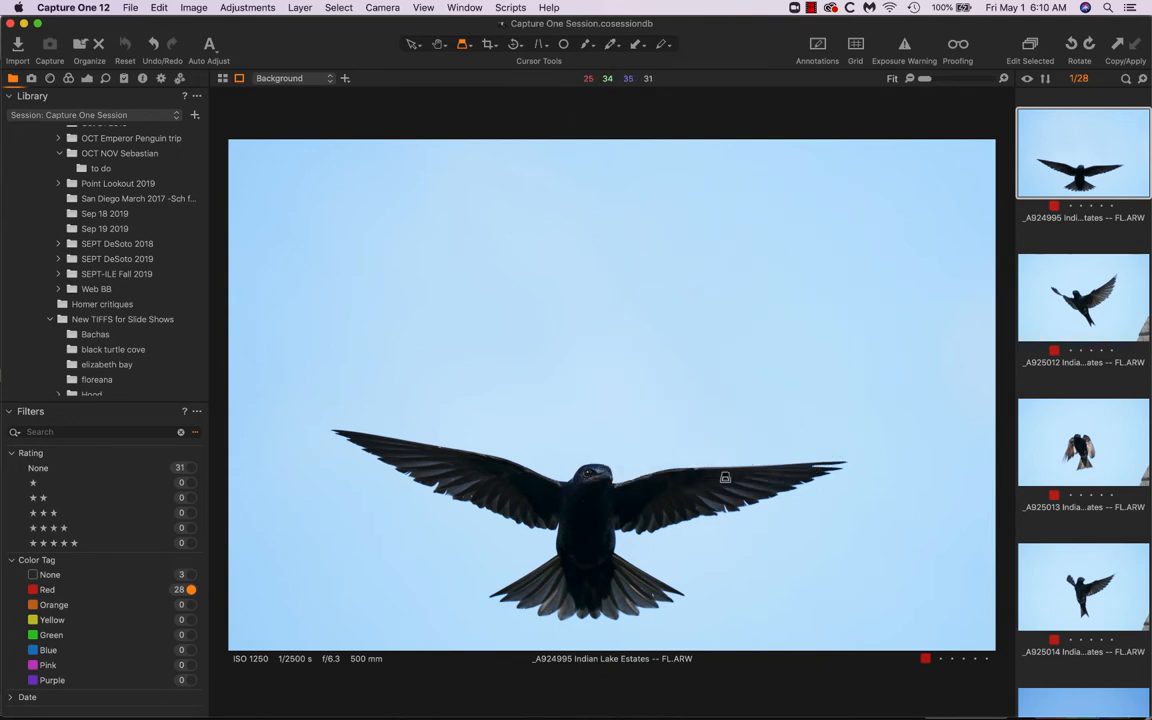
pyautogui.moveTo(380, 568)
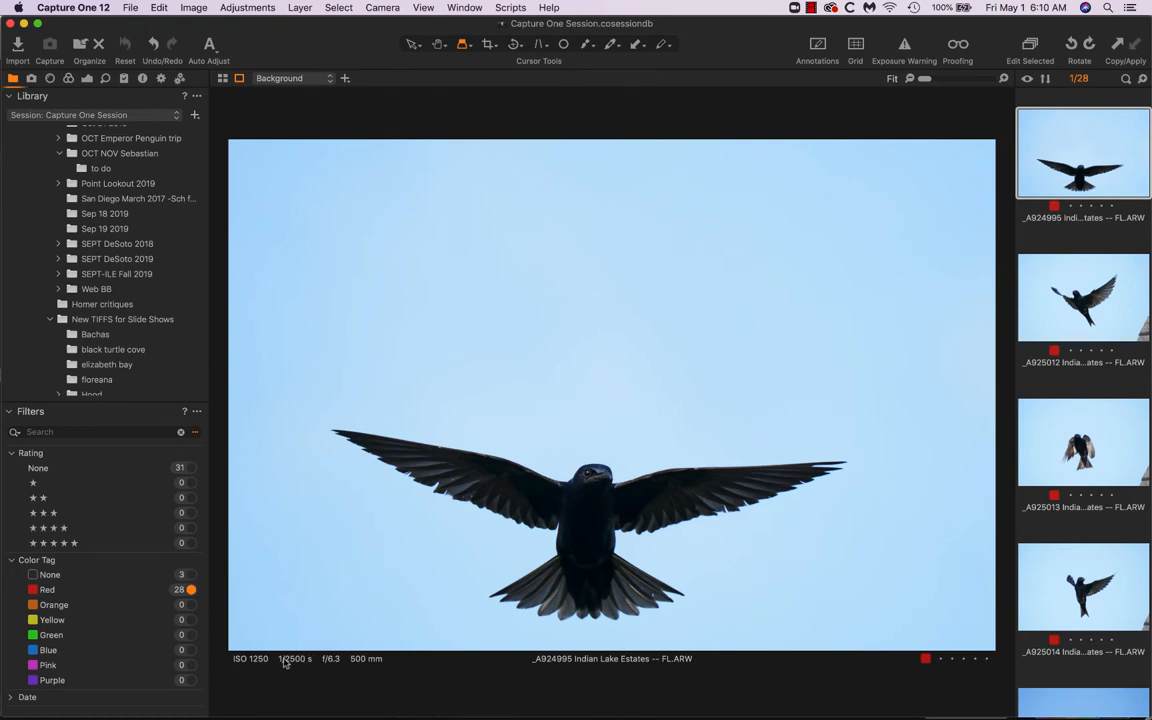
pyautogui.moveTo(298, 664)
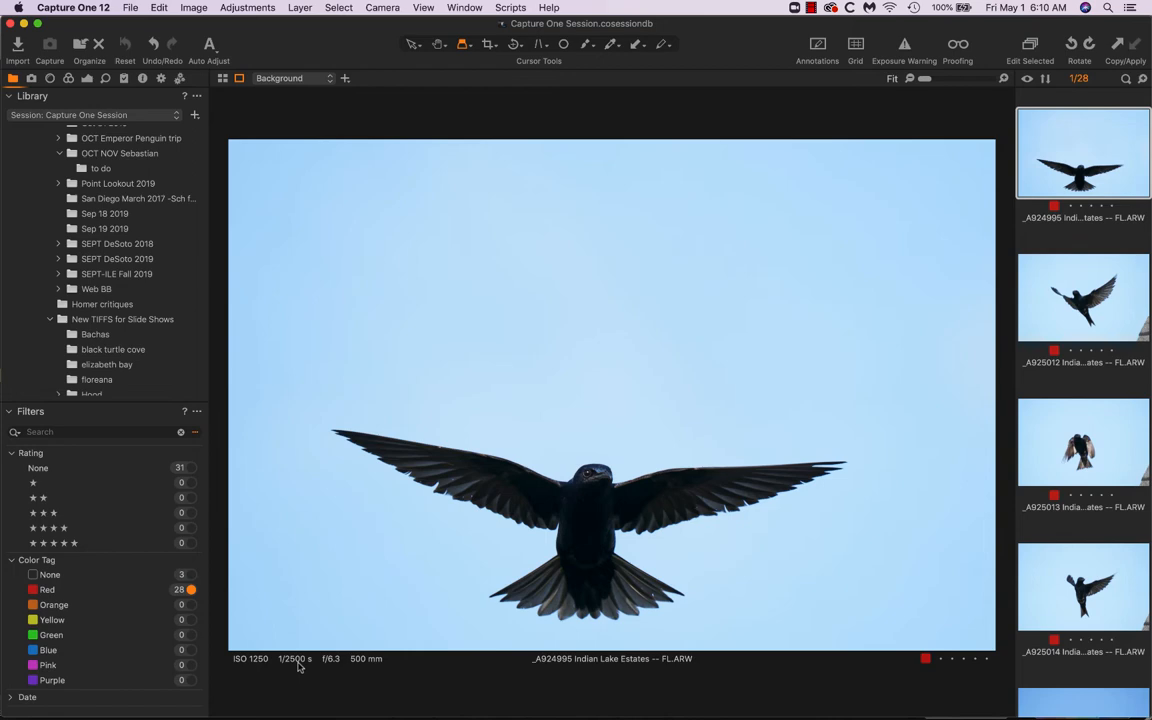
pyautogui.moveTo(332, 668)
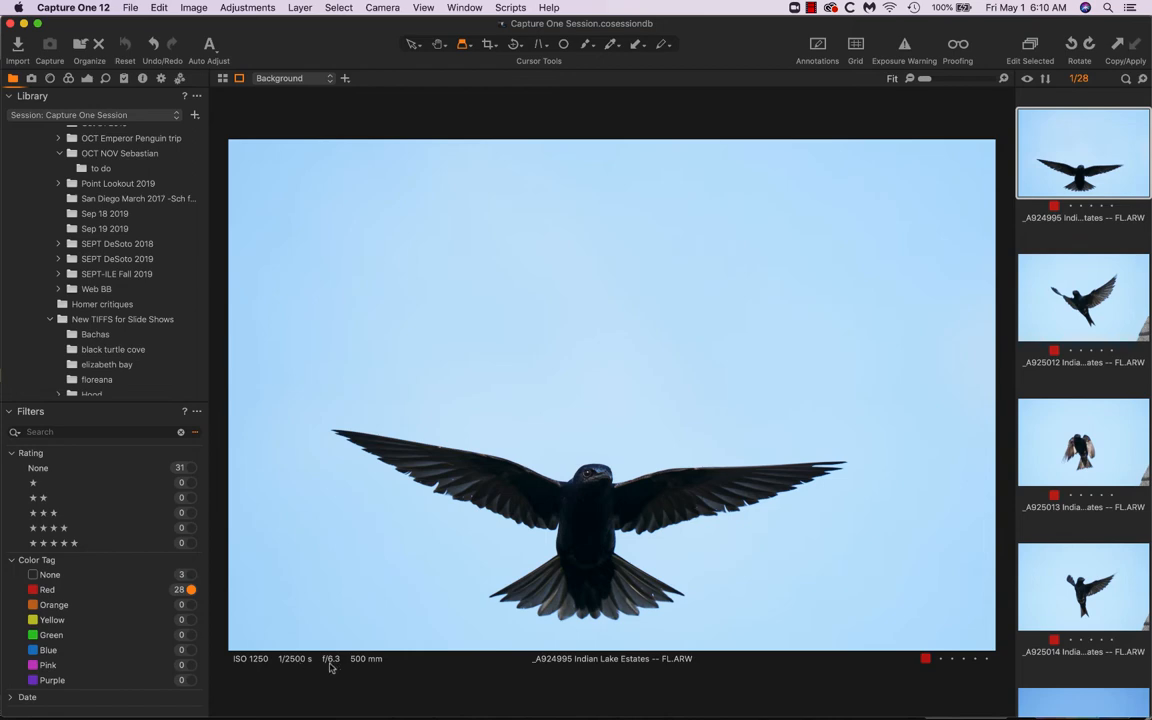
pyautogui.moveTo(296, 668)
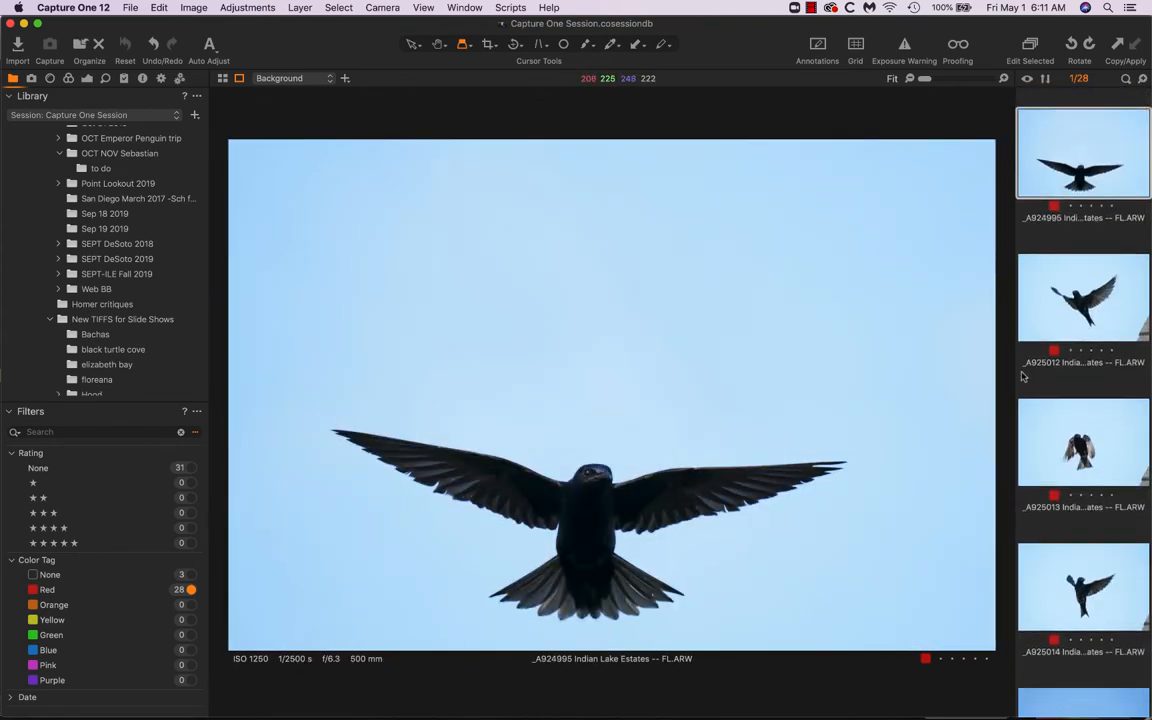
# Step: Review the dove flight frame, the martin passing the building and the head-on martin frame
pyautogui.scroll(-3)
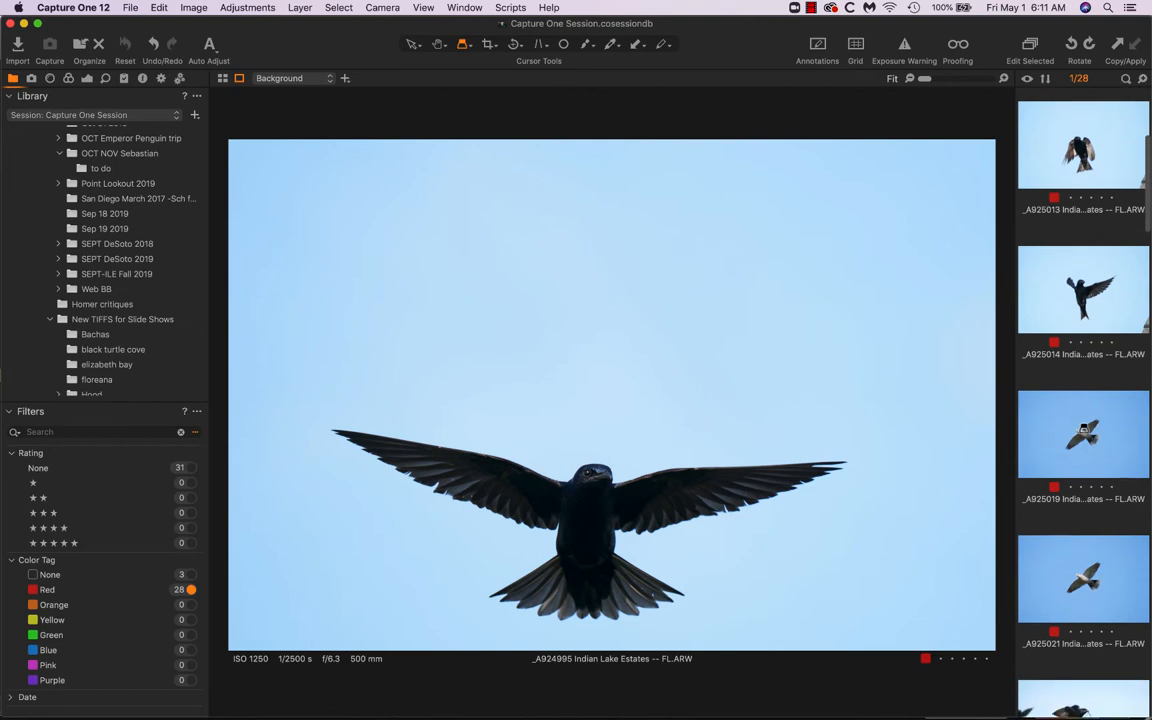
pyautogui.click(1084, 434)
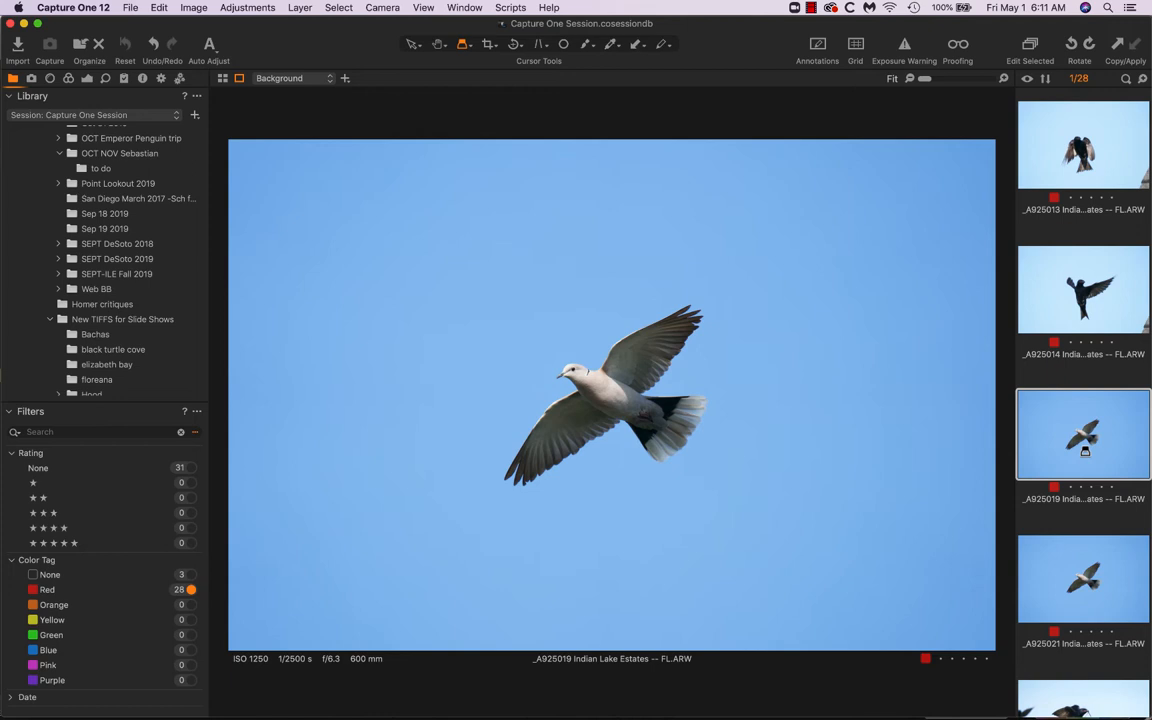
pyautogui.scroll(-3)
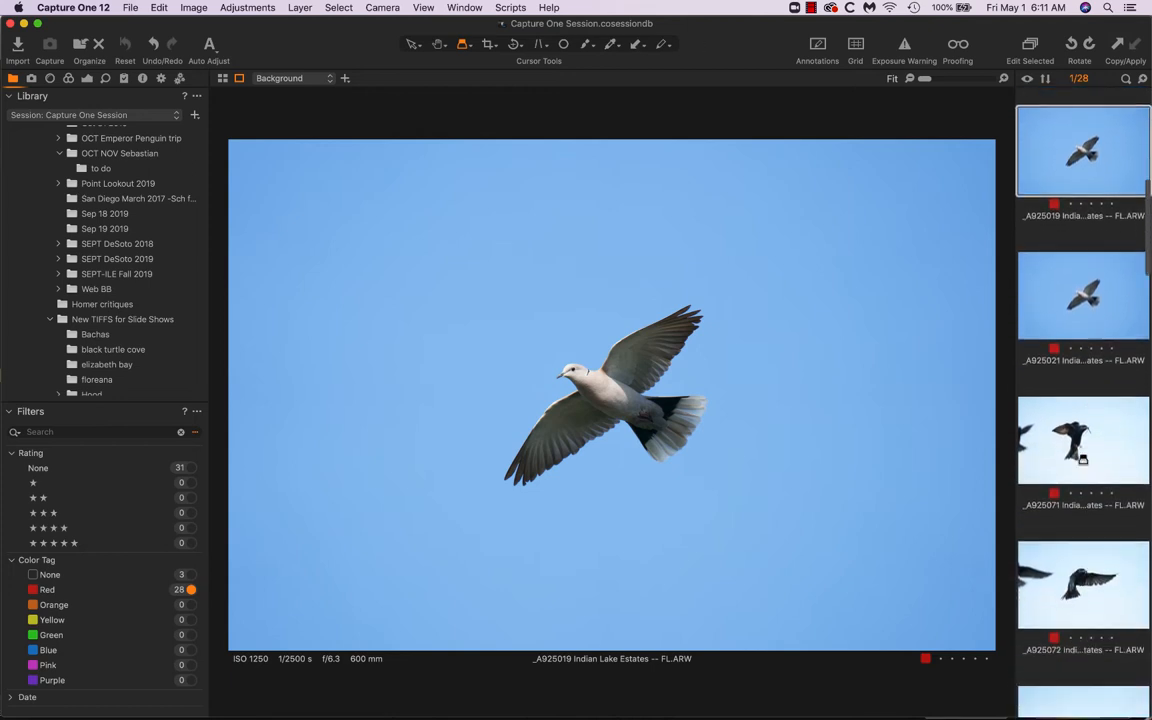
pyautogui.scroll(-3)
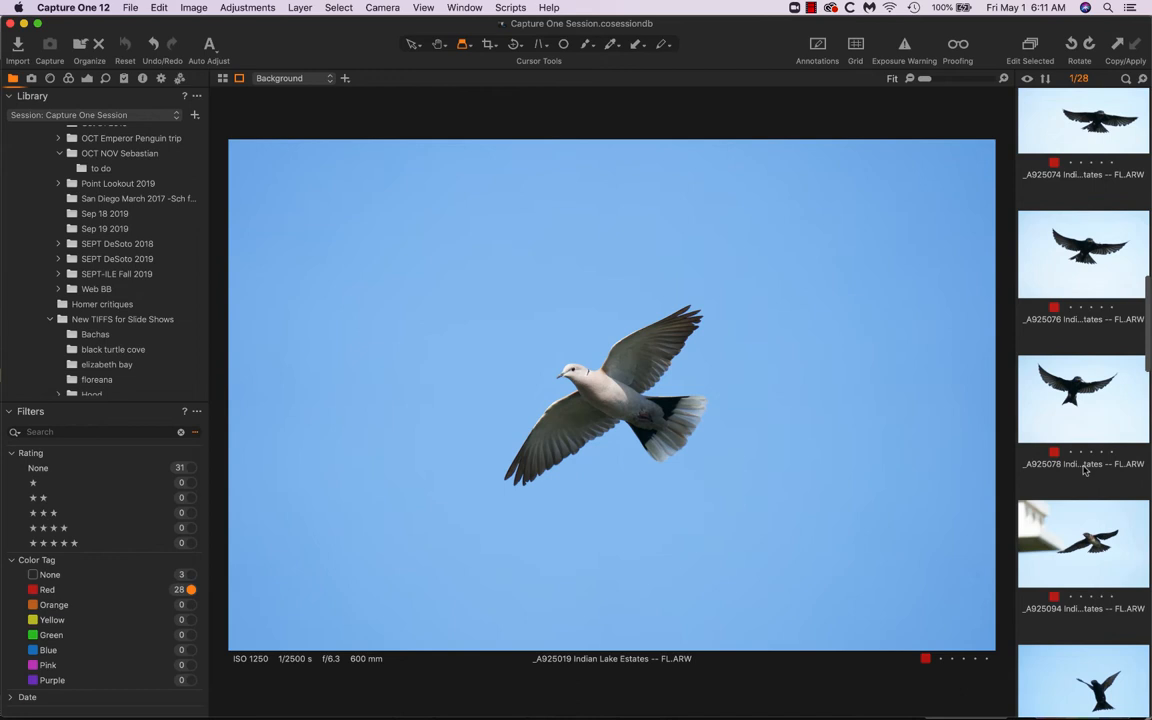
pyautogui.click(1084, 544)
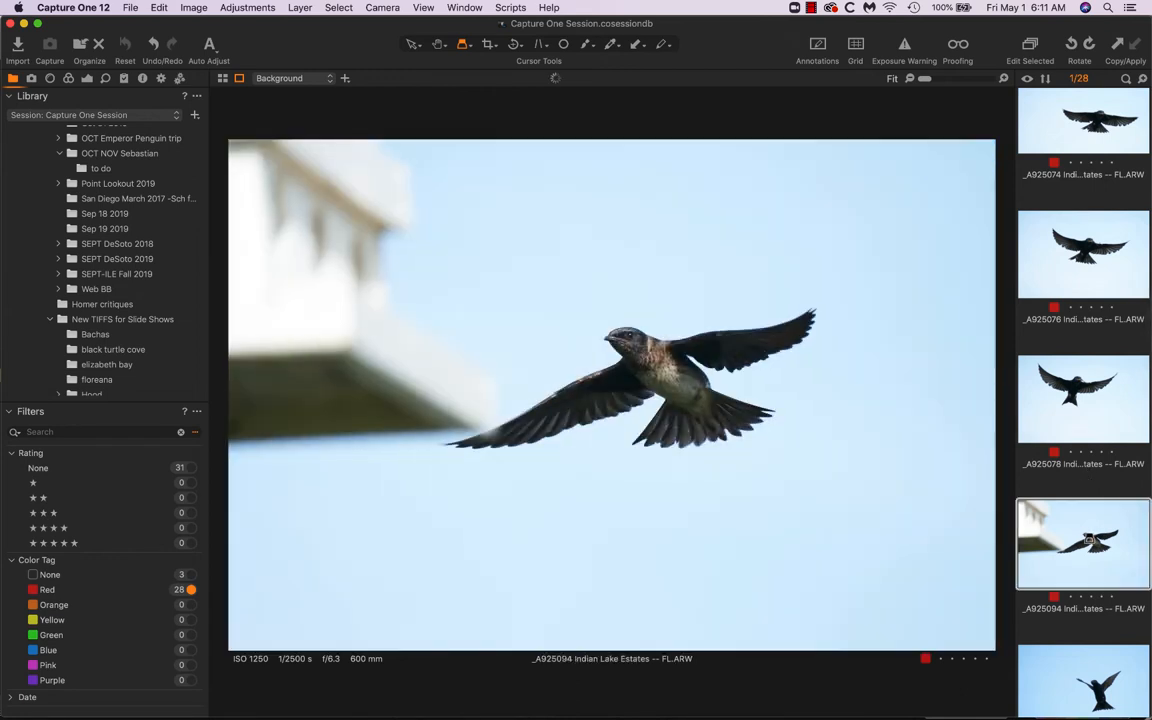
pyautogui.moveTo(724, 390)
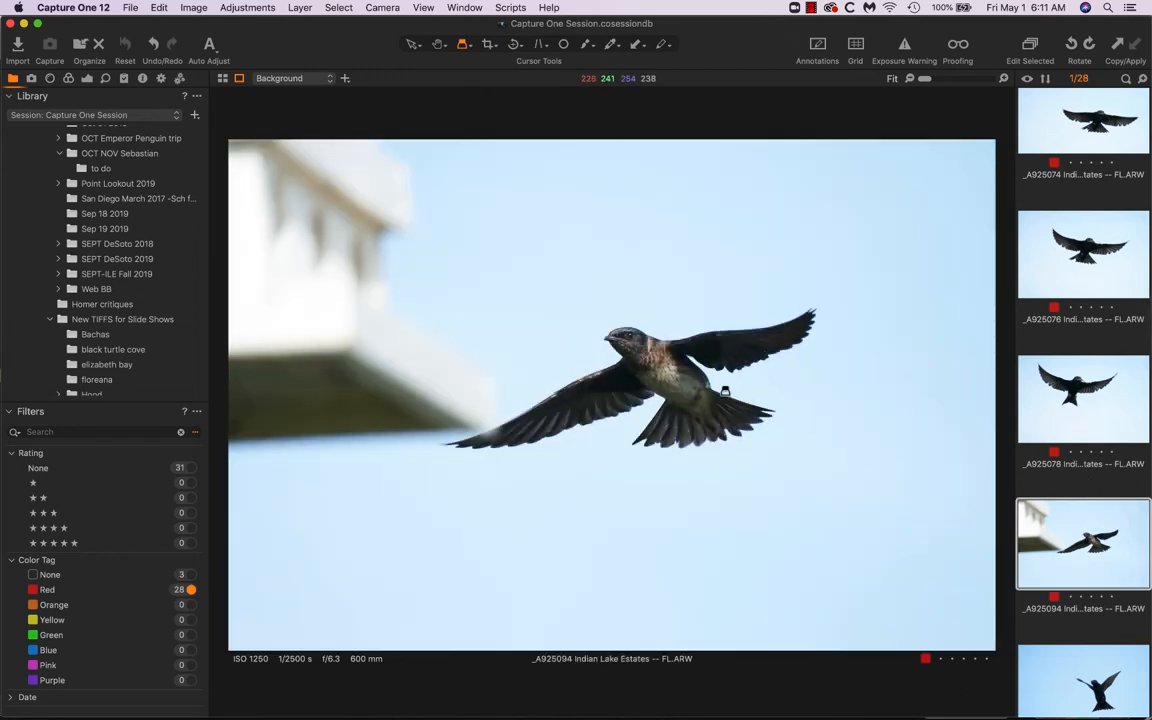
pyautogui.moveTo(664, 364)
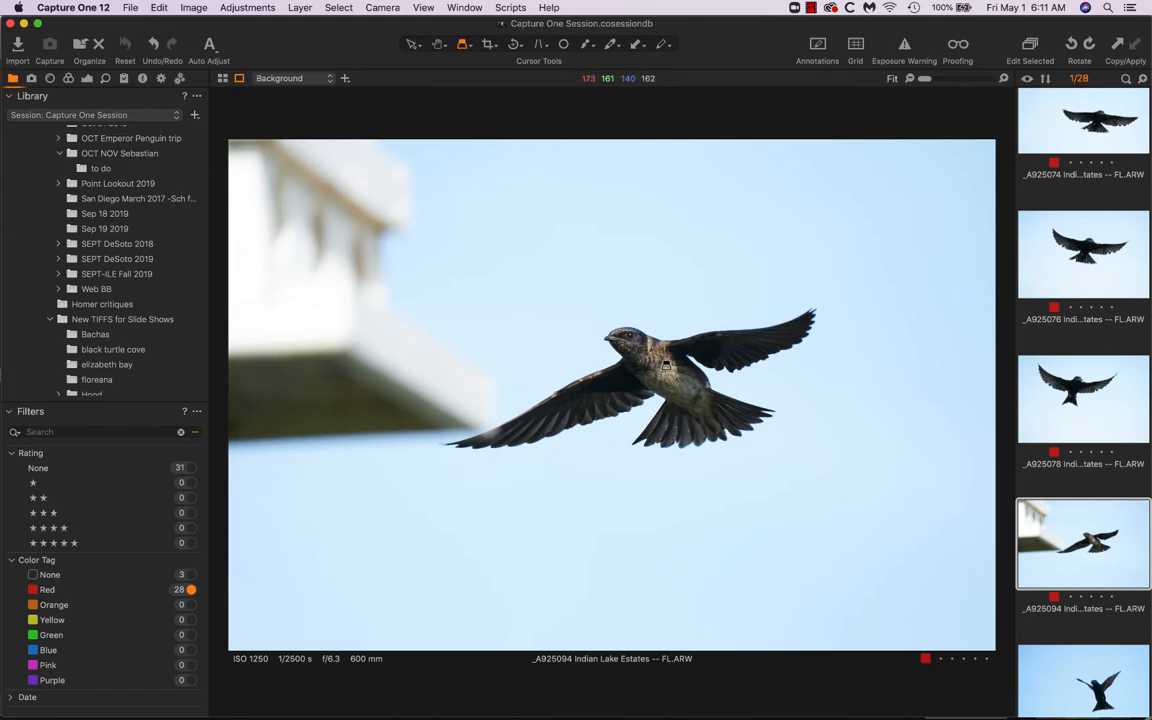
pyautogui.scroll(-3)
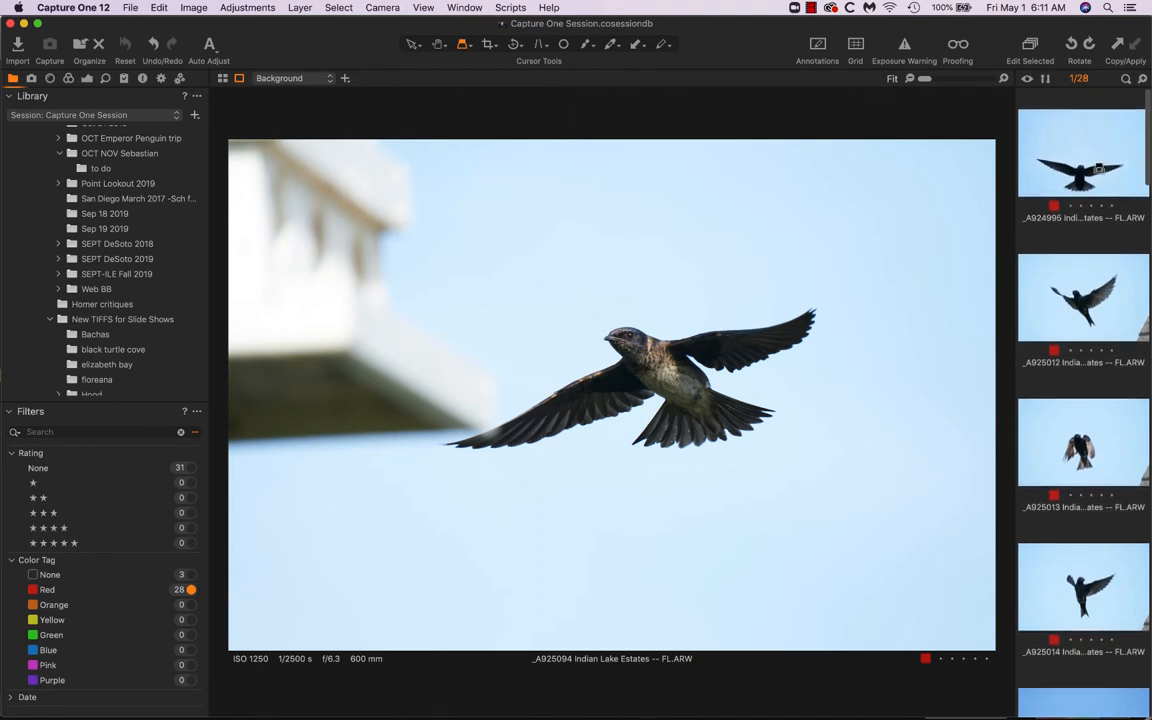
pyautogui.click(1084, 152)
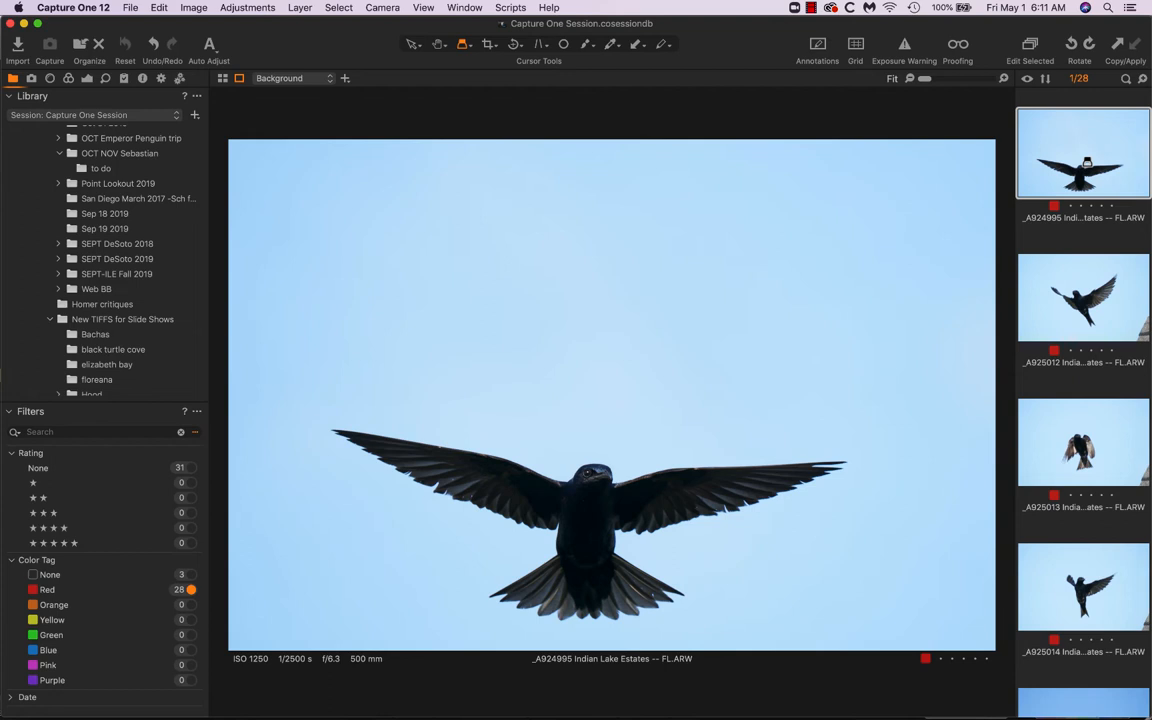
pyautogui.moveTo(602, 480)
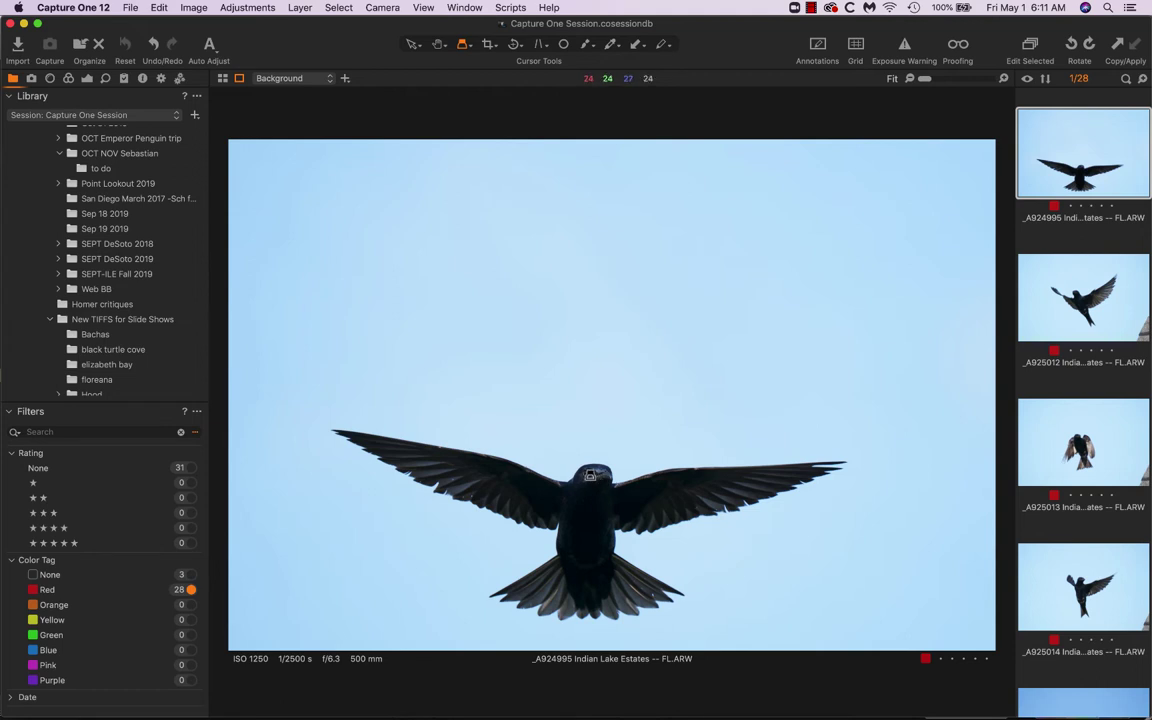
pyautogui.moveTo(656, 440)
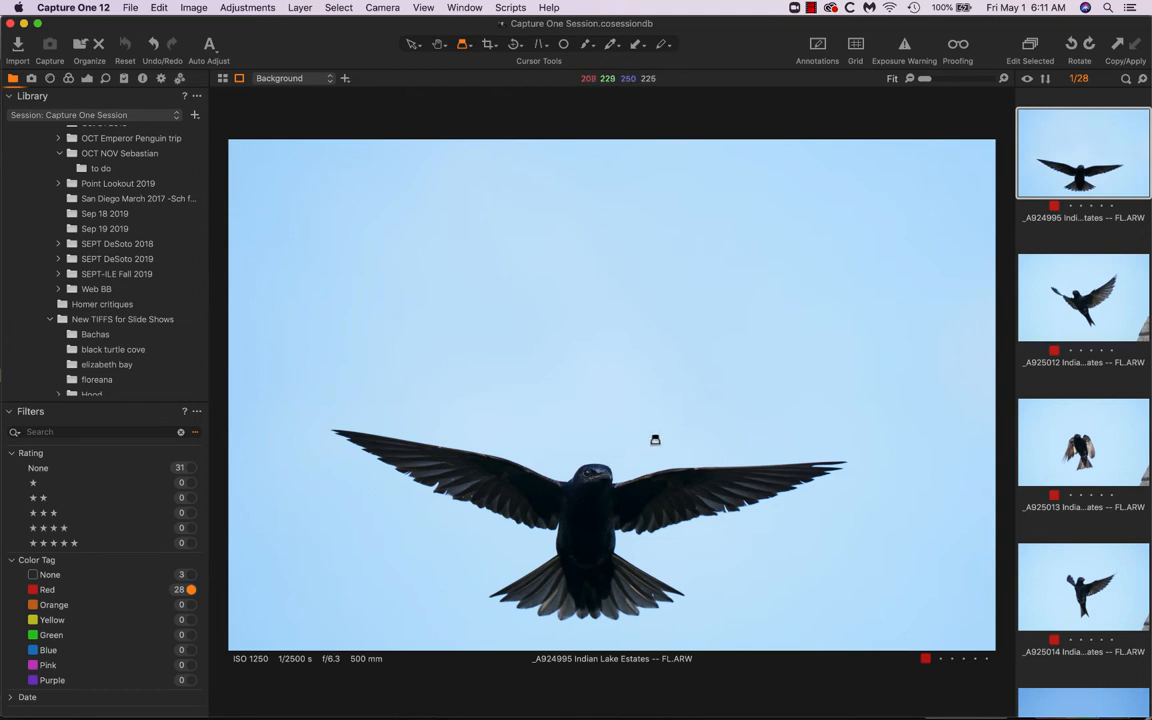
pyautogui.moveTo(688, 408)
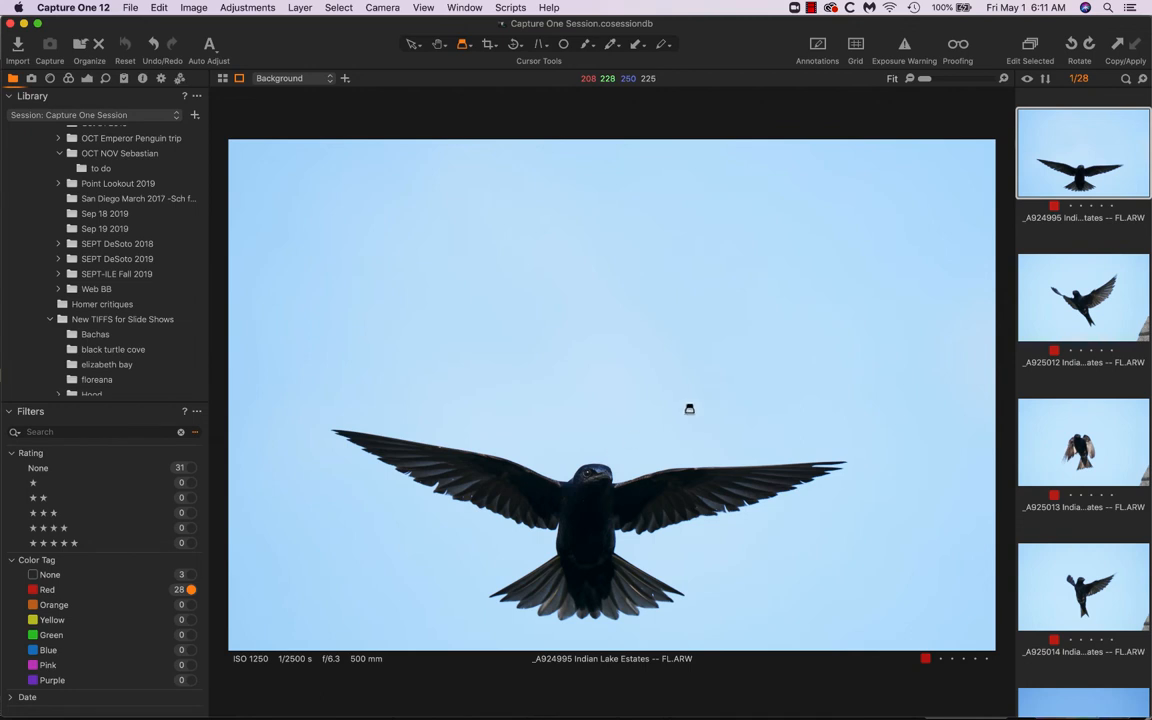
pyautogui.moveTo(828, 592)
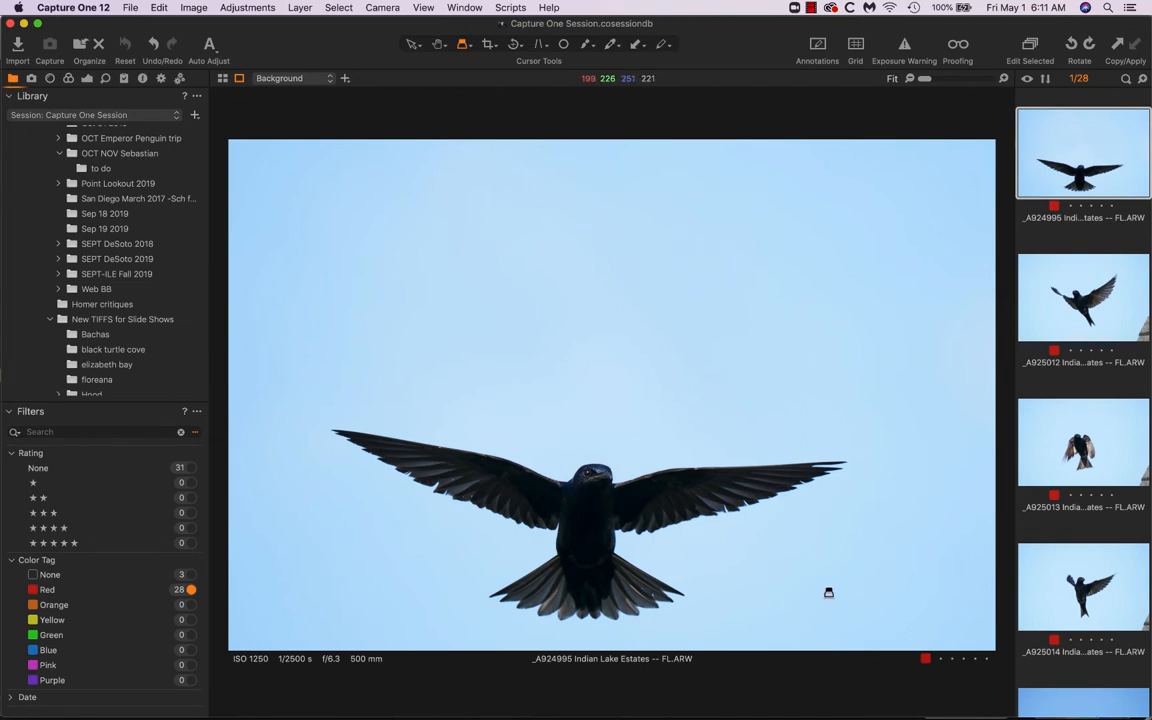
pyautogui.moveTo(588, 476)
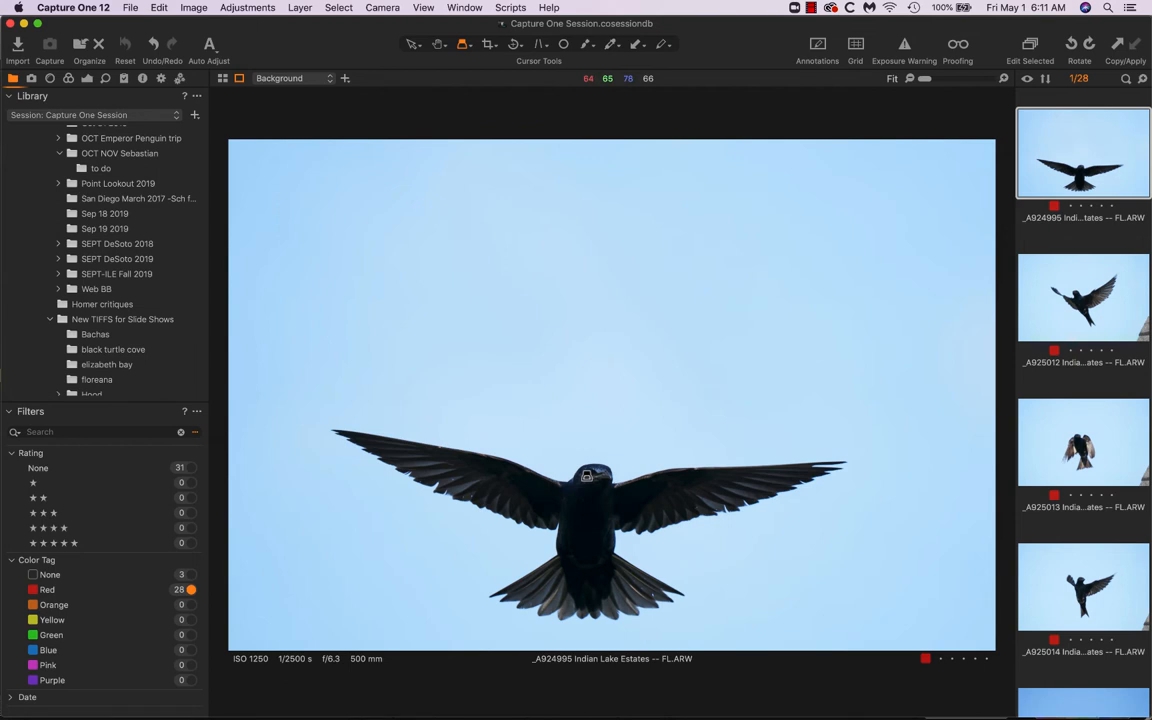
pyautogui.moveTo(592, 476)
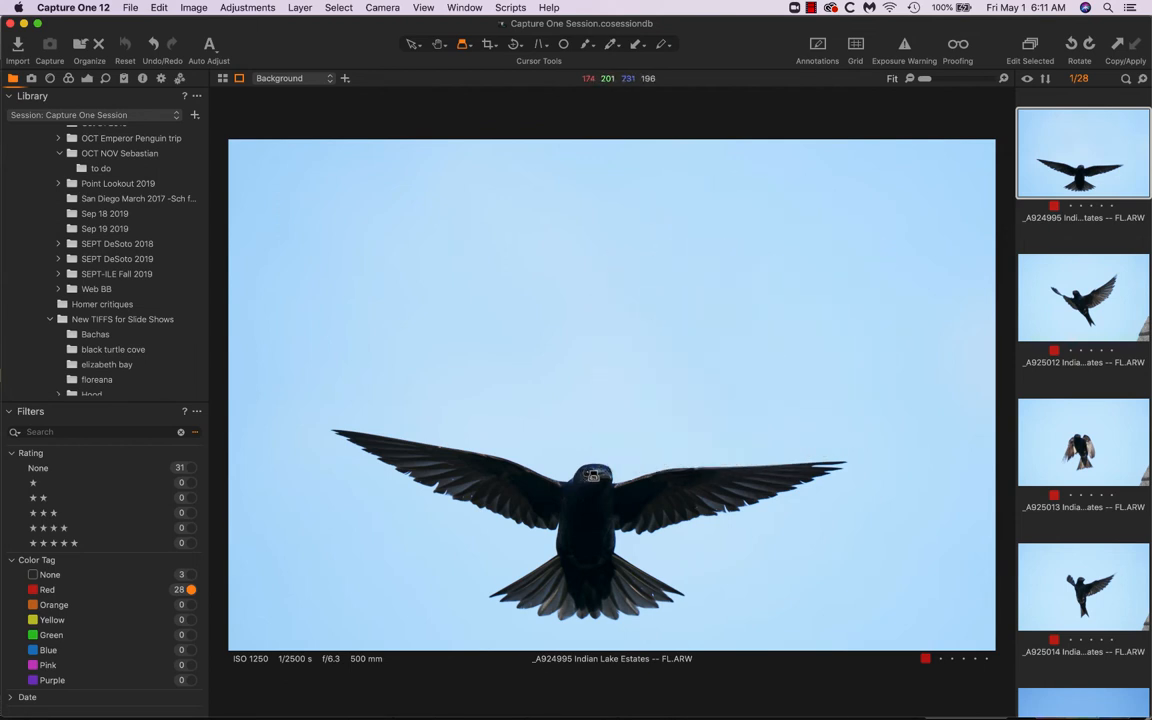
# Step: View the martin with raised wings, then the hovering martin to check its eye sharpness
pyautogui.click(1084, 296)
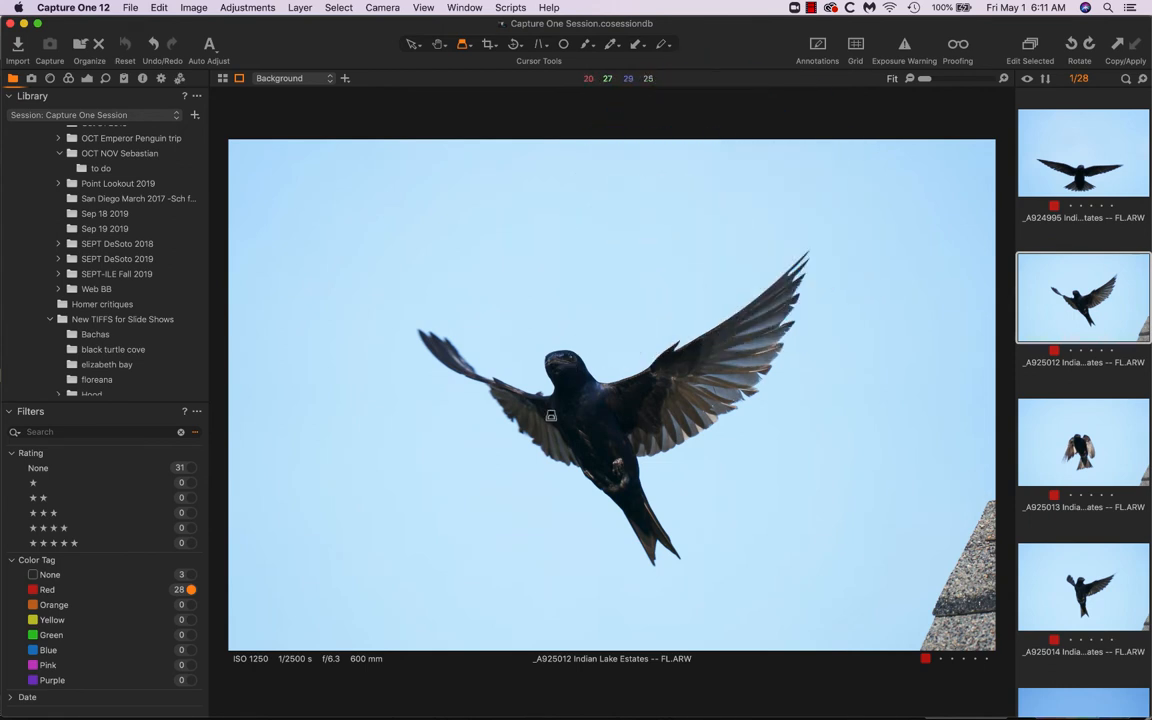
pyautogui.moveTo(812, 480)
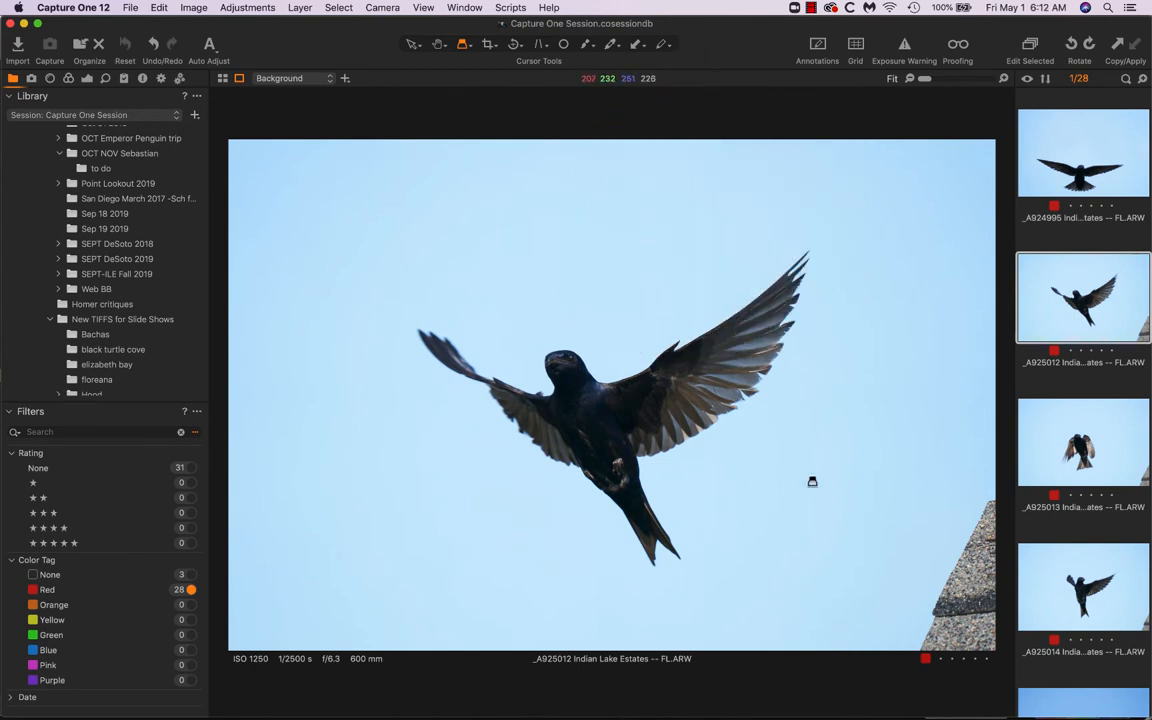
pyautogui.click(1084, 442)
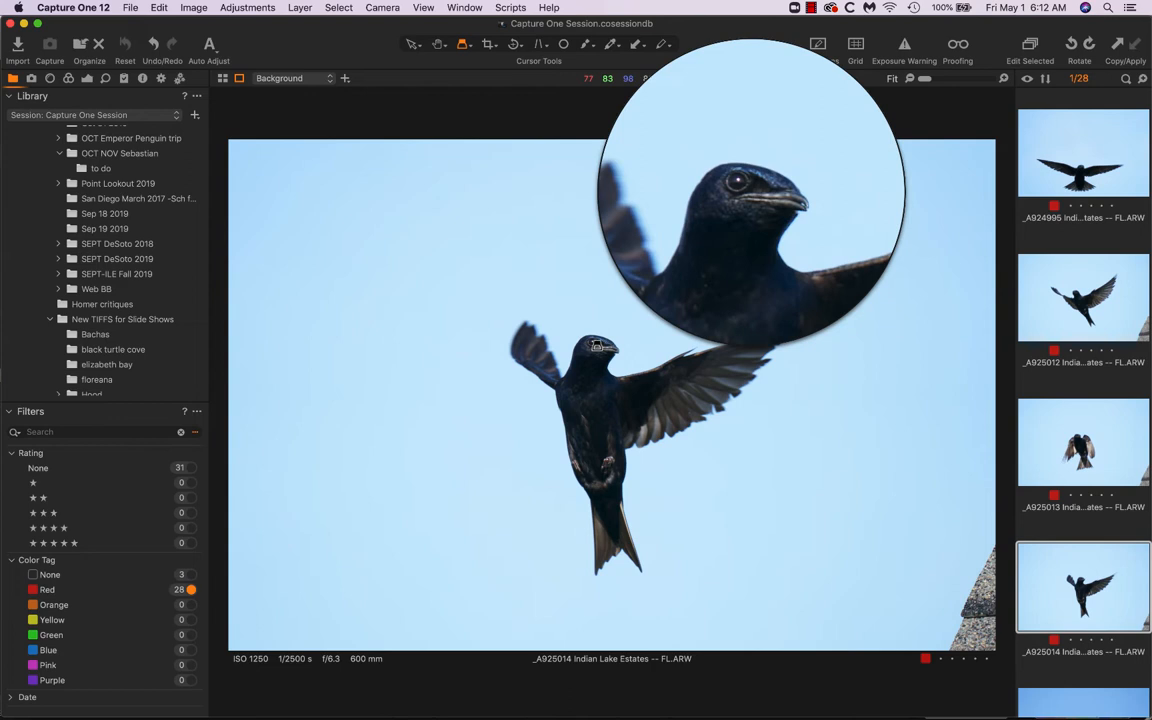
pyautogui.moveTo(688, 256)
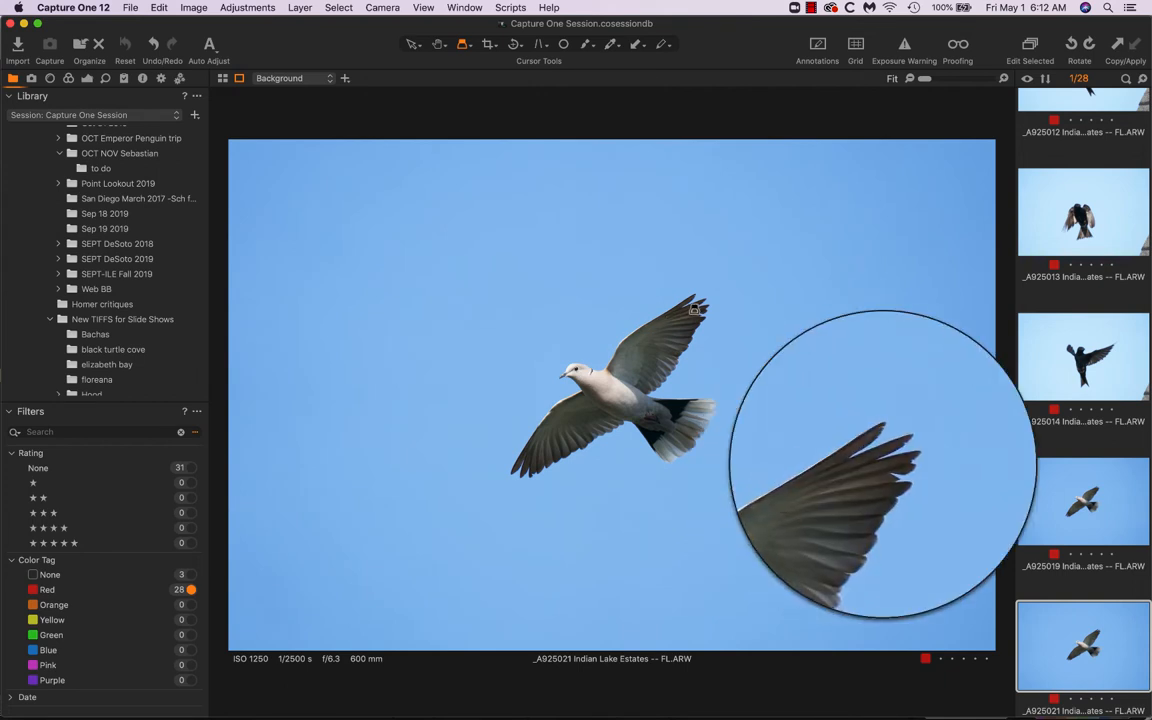
# Step: Switch between the two dove flight frames, ending on _A925021
pyautogui.click(1084, 500)
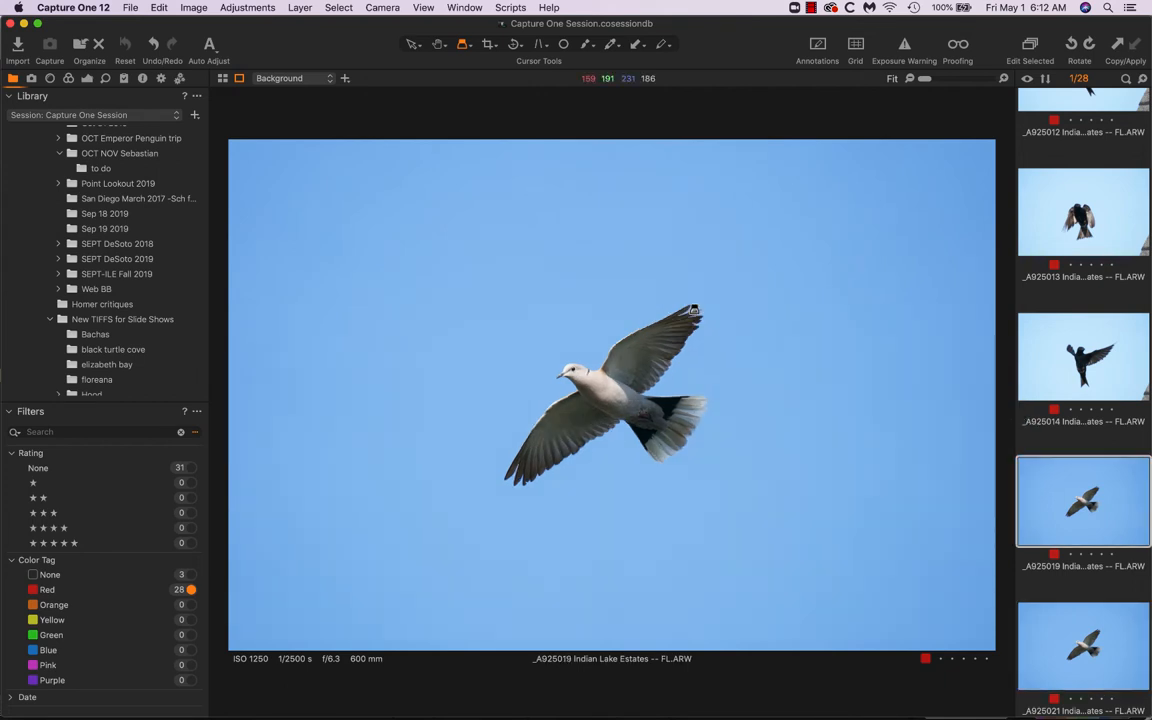
pyautogui.moveTo(696, 320)
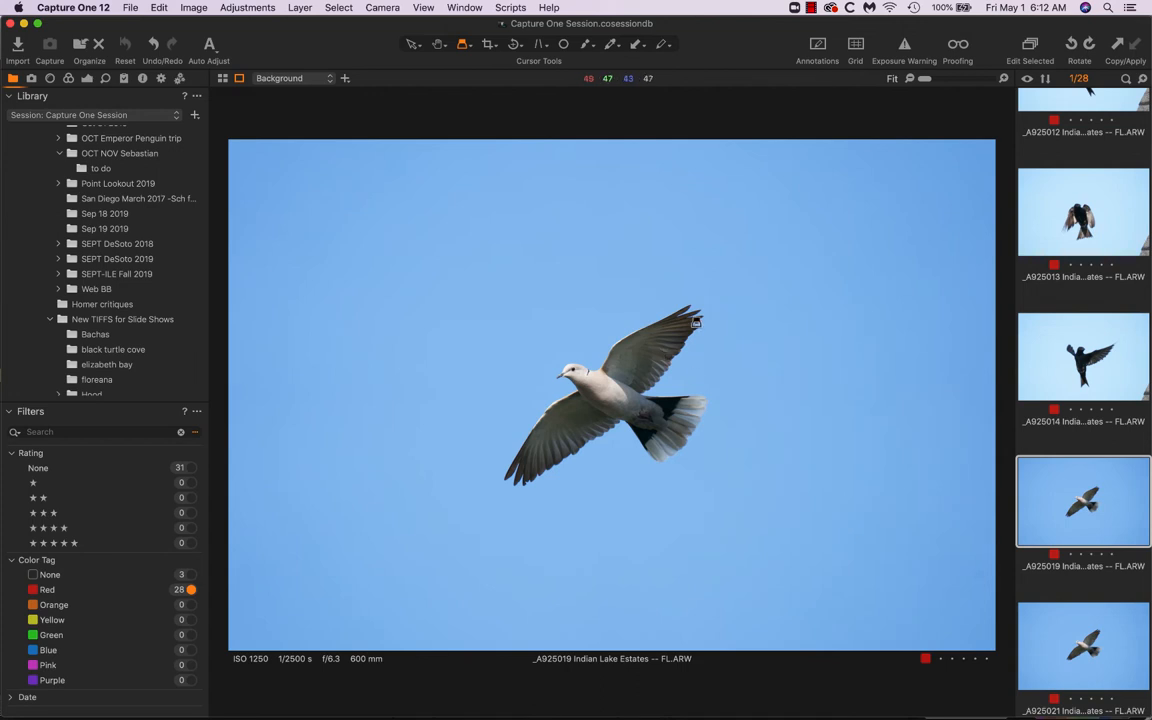
pyautogui.moveTo(688, 320)
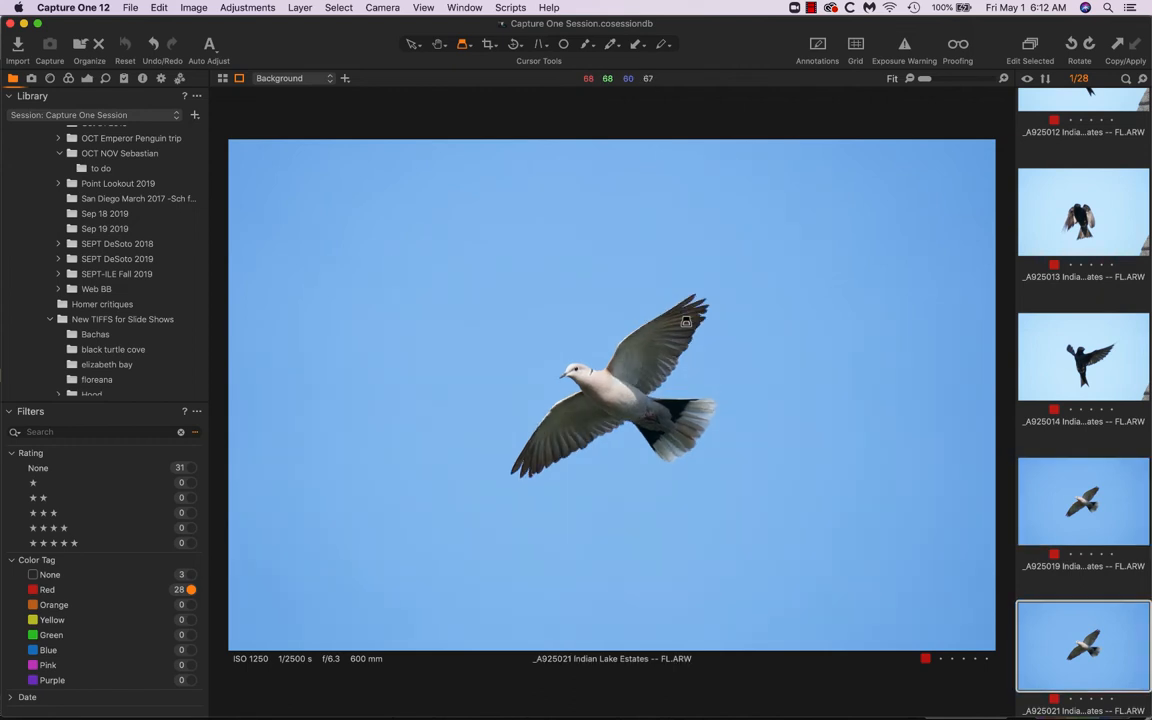
pyautogui.click(1084, 500)
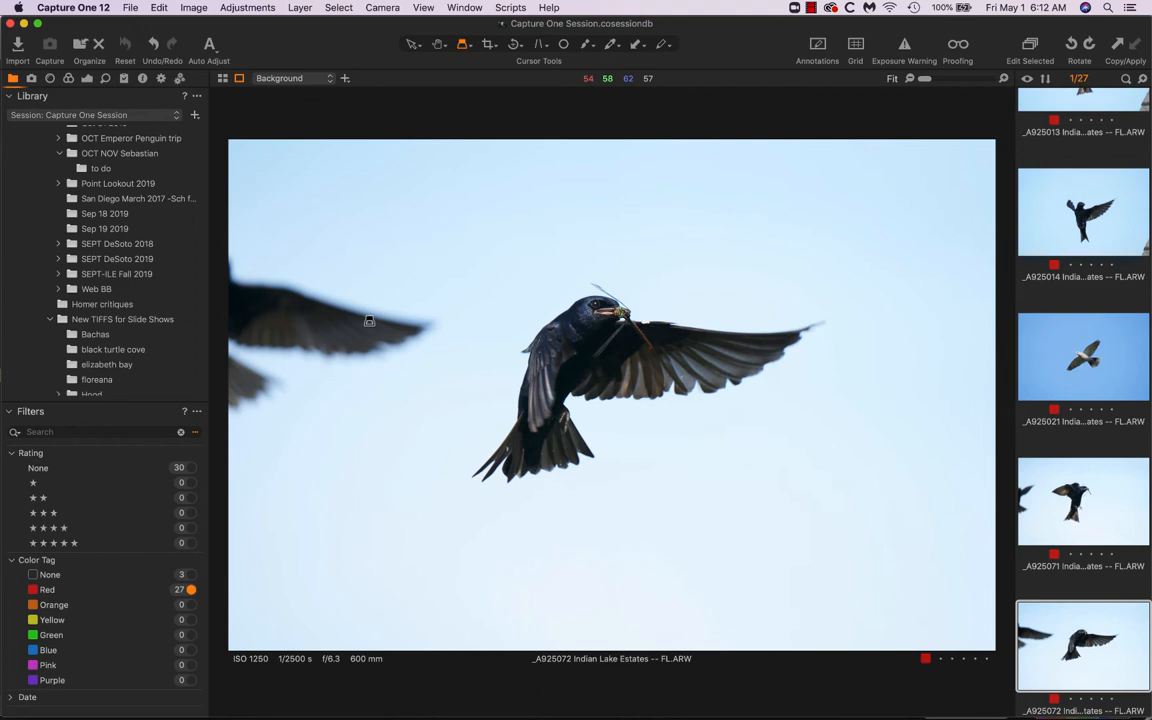
pyautogui.moveTo(276, 312)
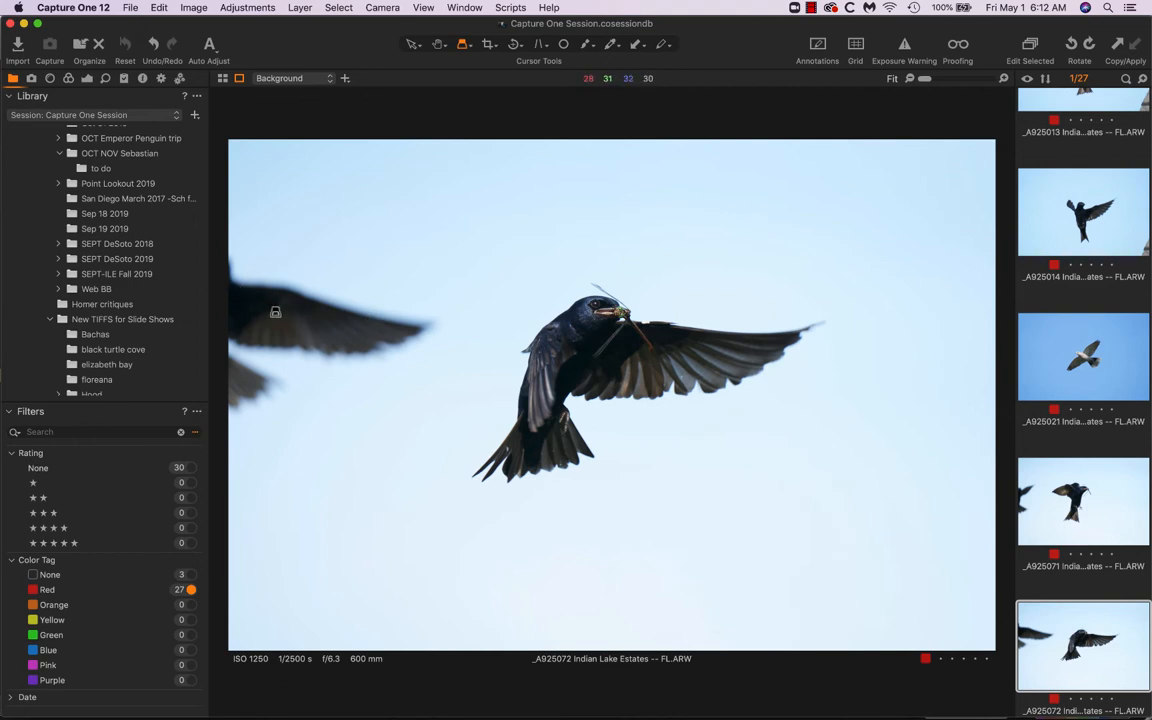
pyautogui.moveTo(288, 318)
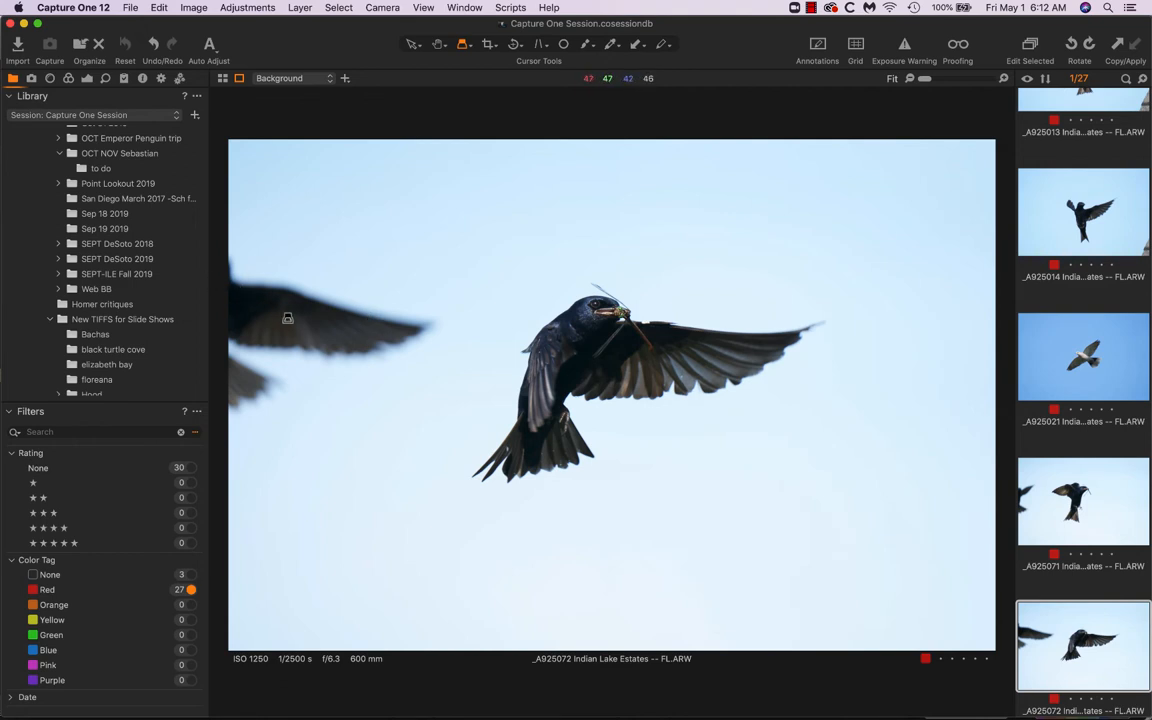
pyautogui.moveTo(620, 330)
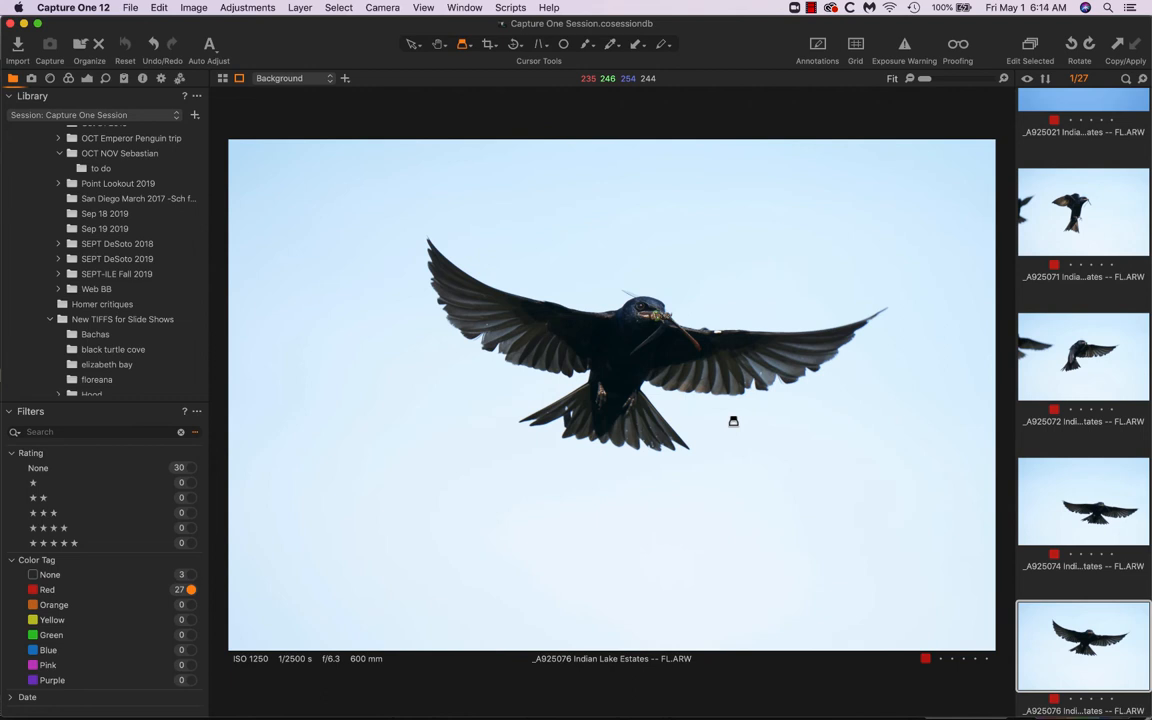
pyautogui.moveTo(522, 528)
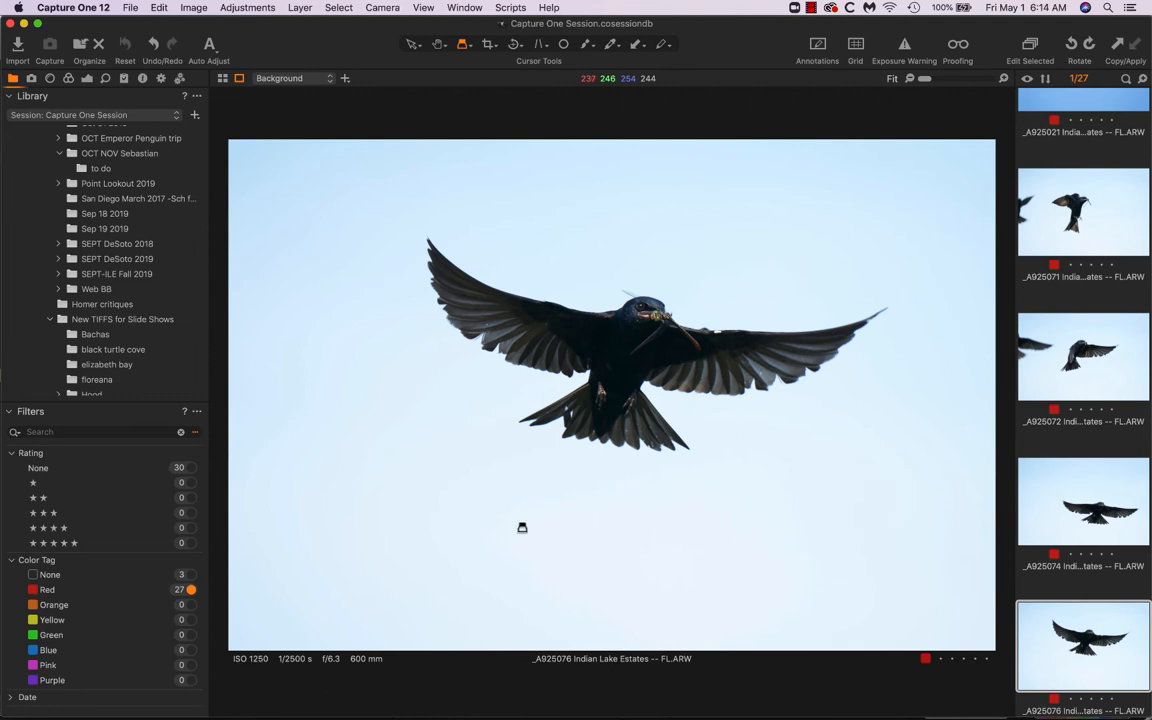
pyautogui.moveTo(580, 558)
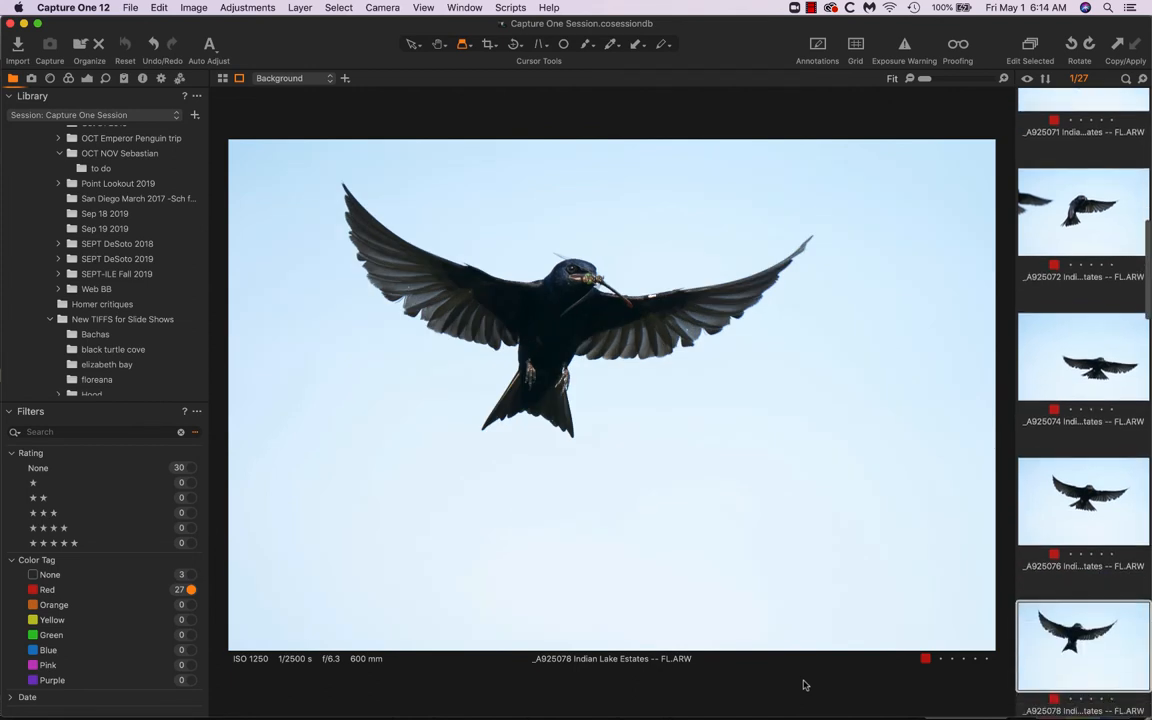
# Step: Step to the next martin flight shots in the filmstrip for sharpness review
pyautogui.click(1084, 356)
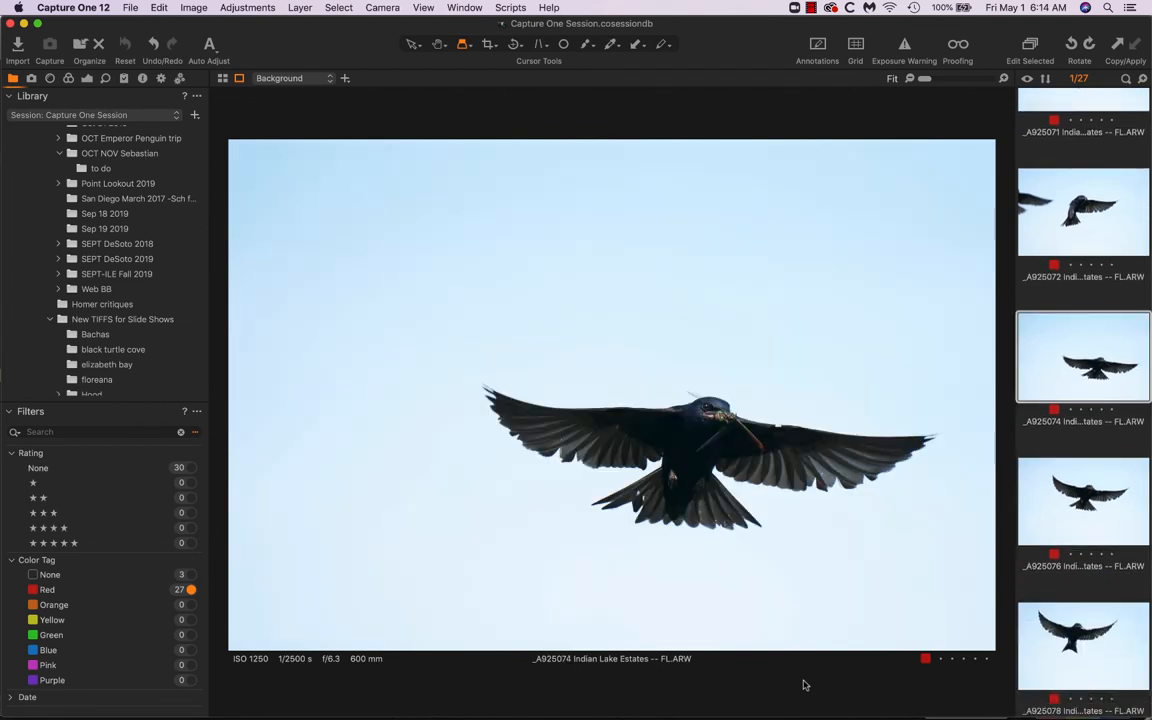
pyautogui.click(1084, 644)
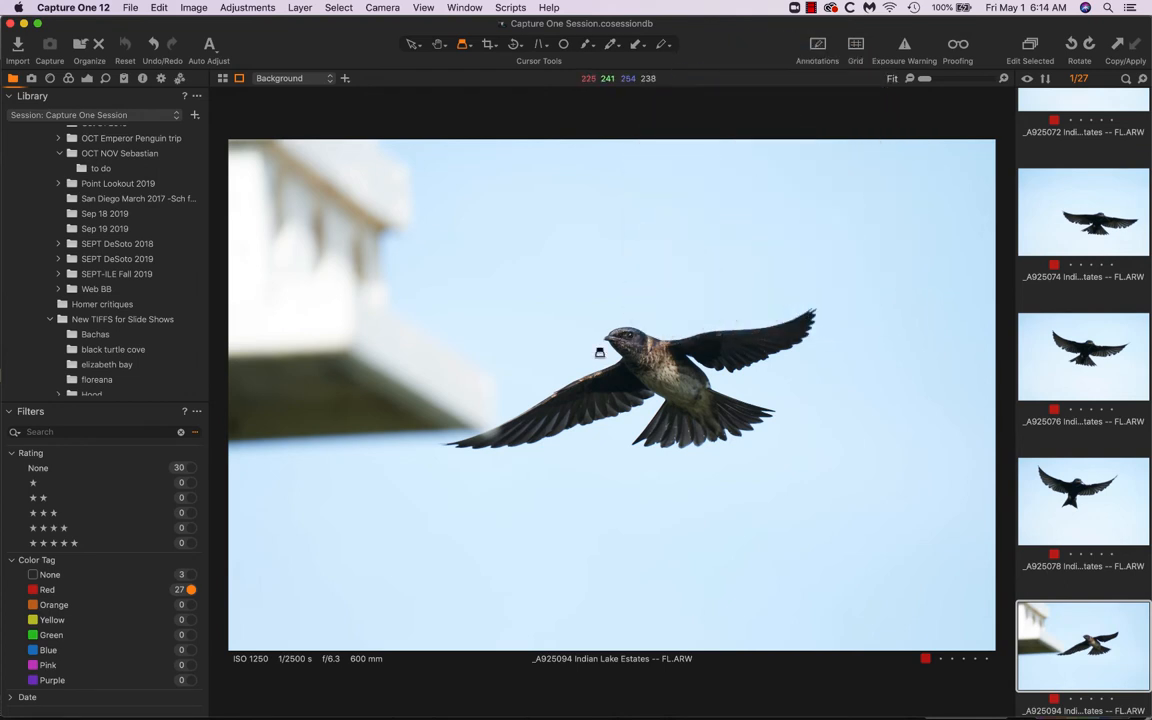
pyautogui.moveTo(480, 438)
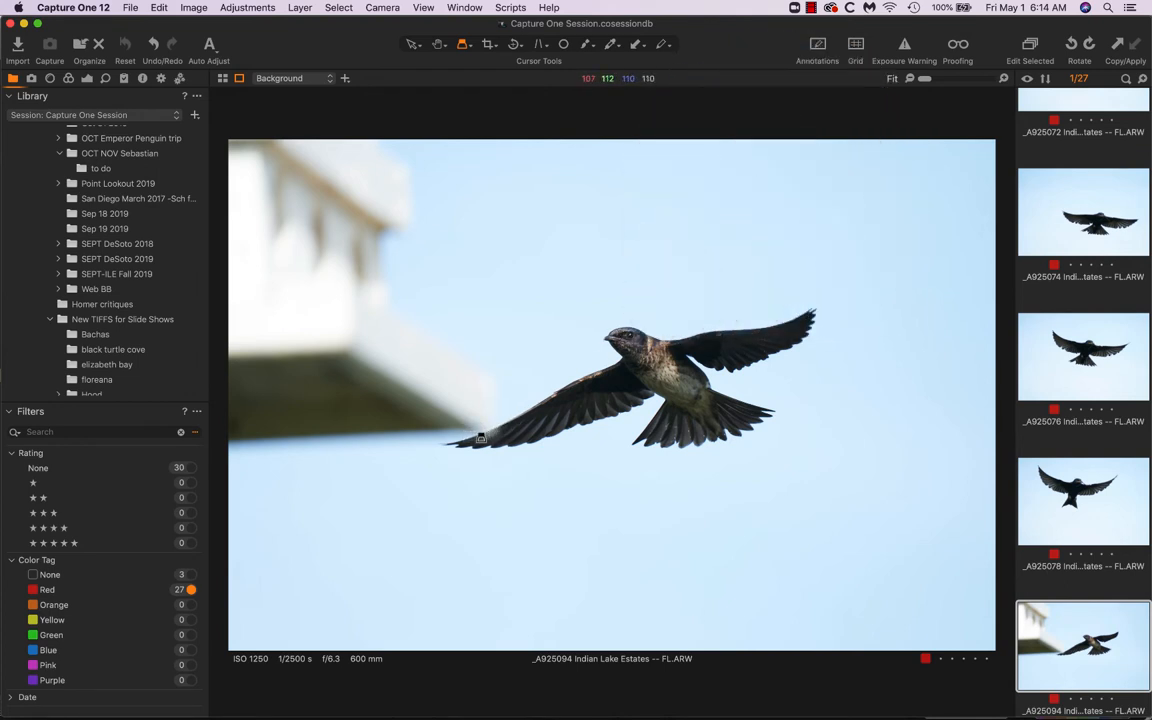
pyautogui.moveTo(348, 232)
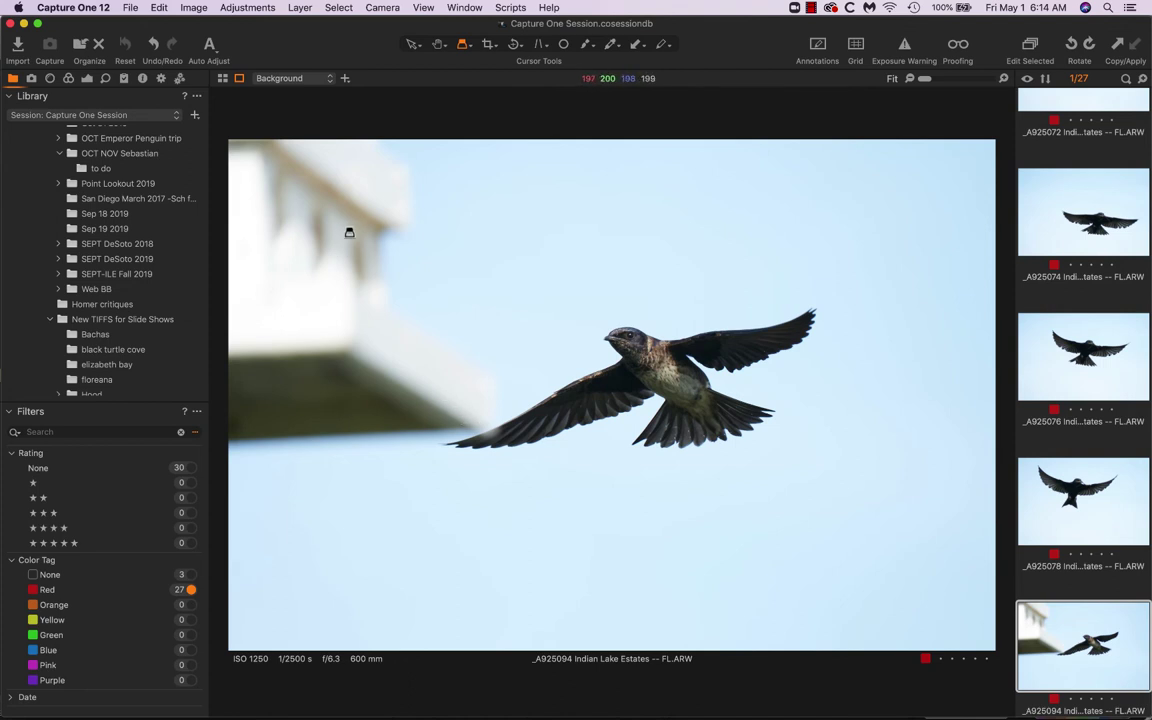
pyautogui.moveTo(276, 480)
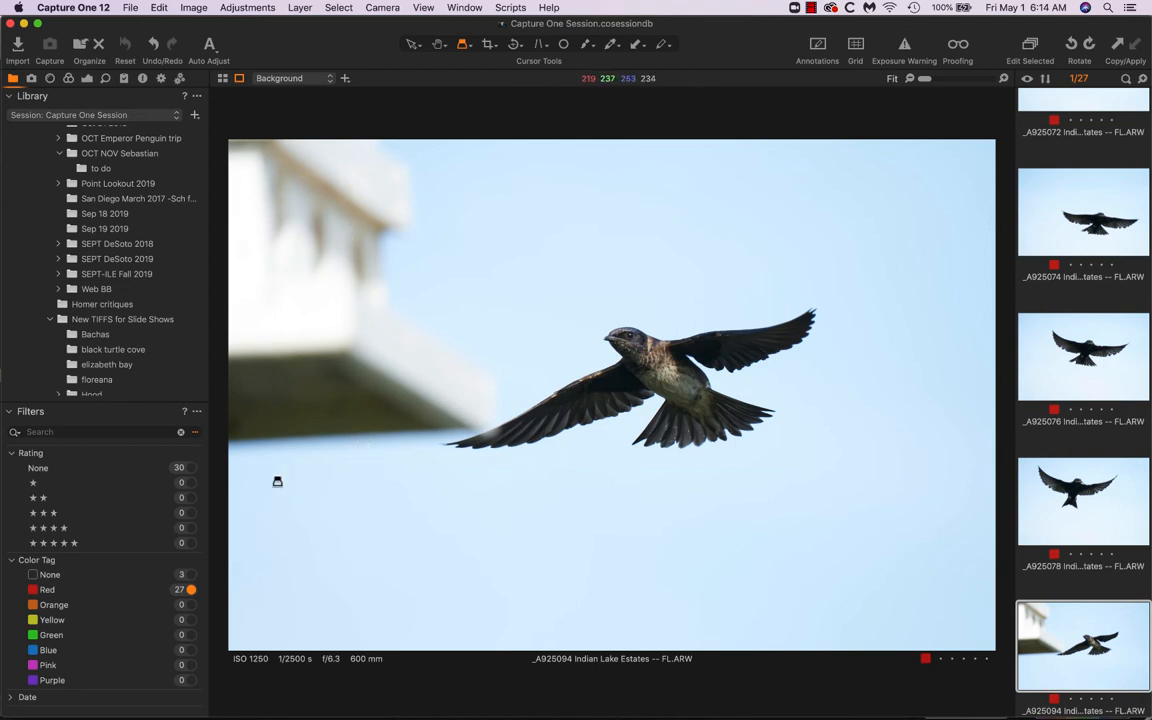
pyautogui.moveTo(866, 154)
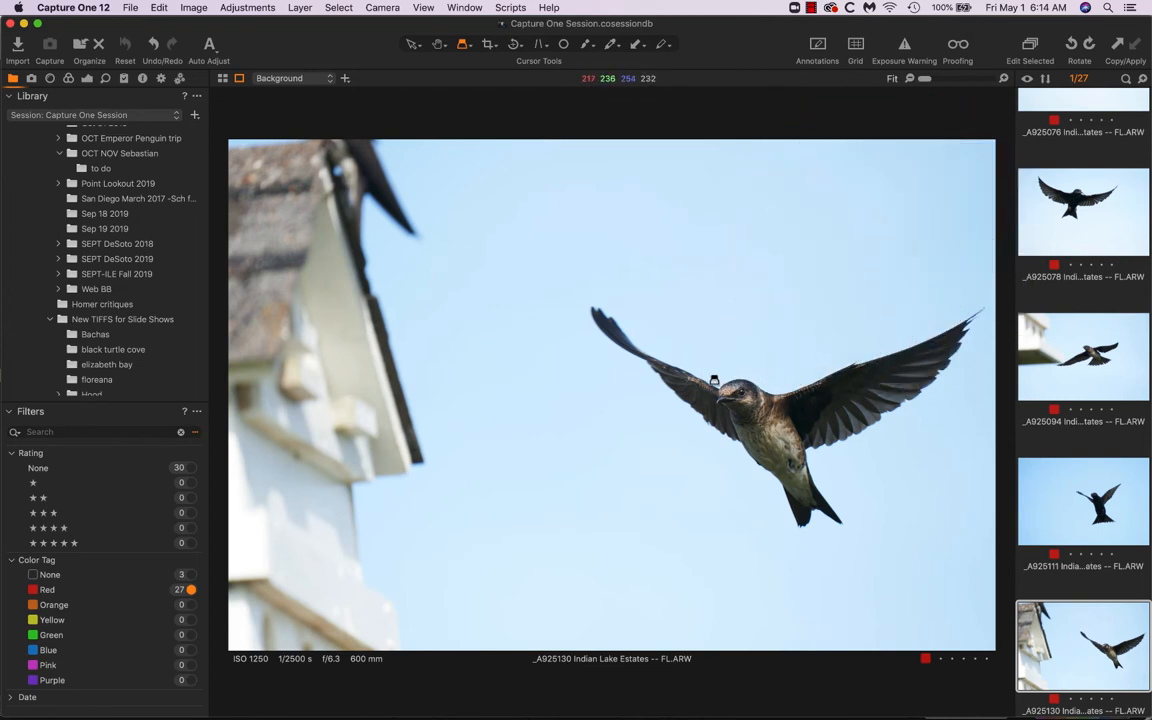
pyautogui.moveTo(480, 386)
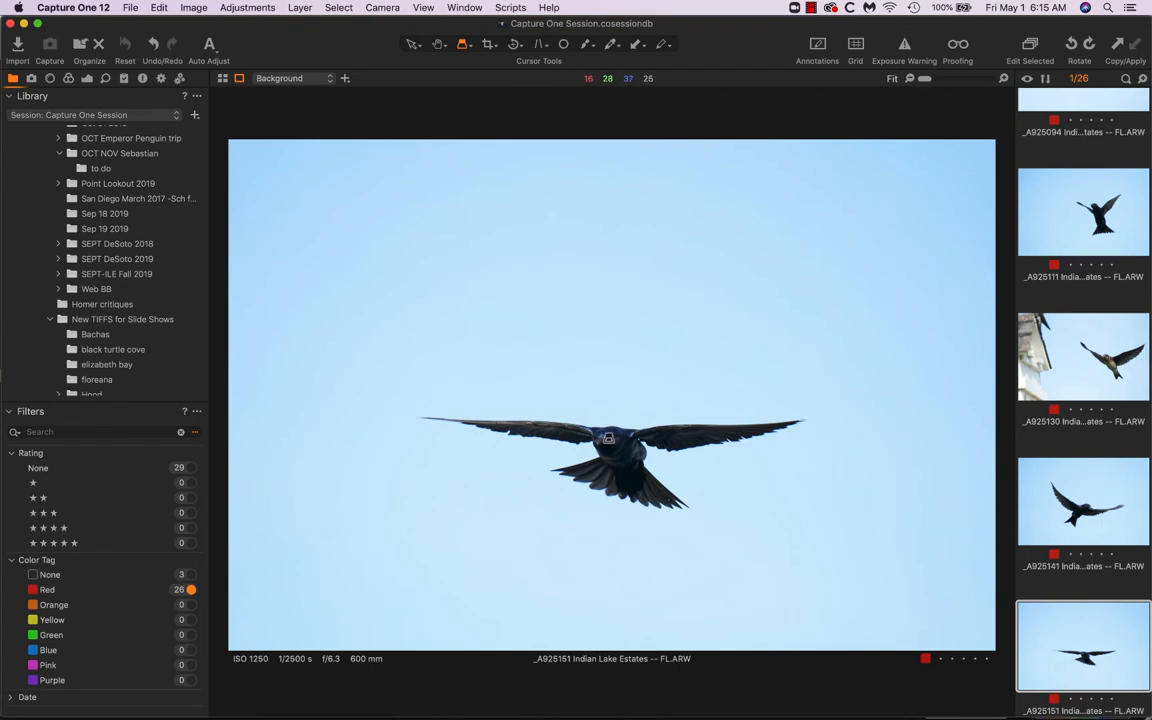
pyautogui.moveTo(764, 284)
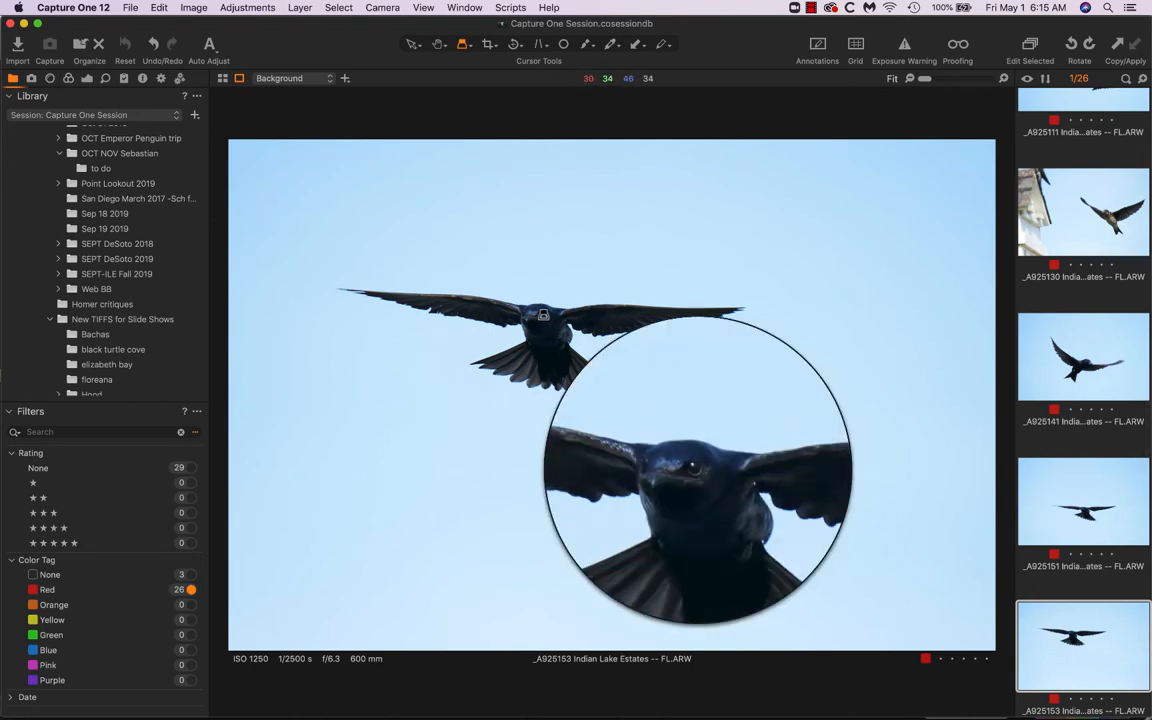
# Step: Bring up the gliding martin frame and the following shot in the filmstrip
pyautogui.click(1084, 500)
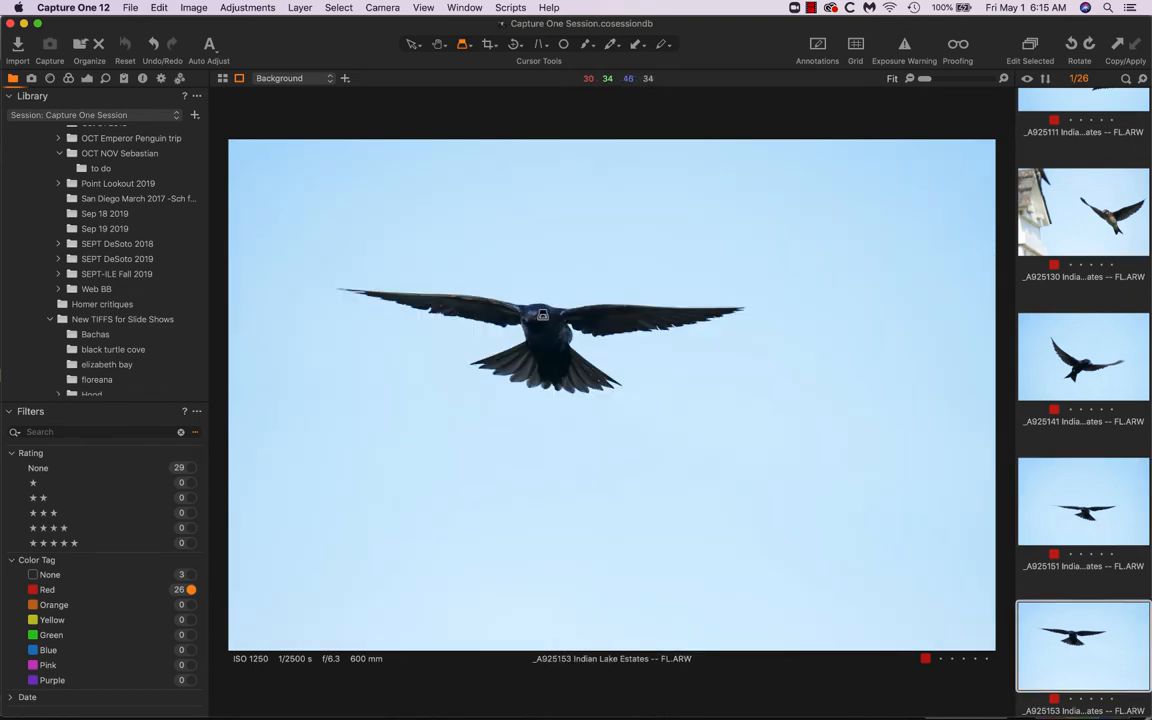
pyautogui.click(1084, 500)
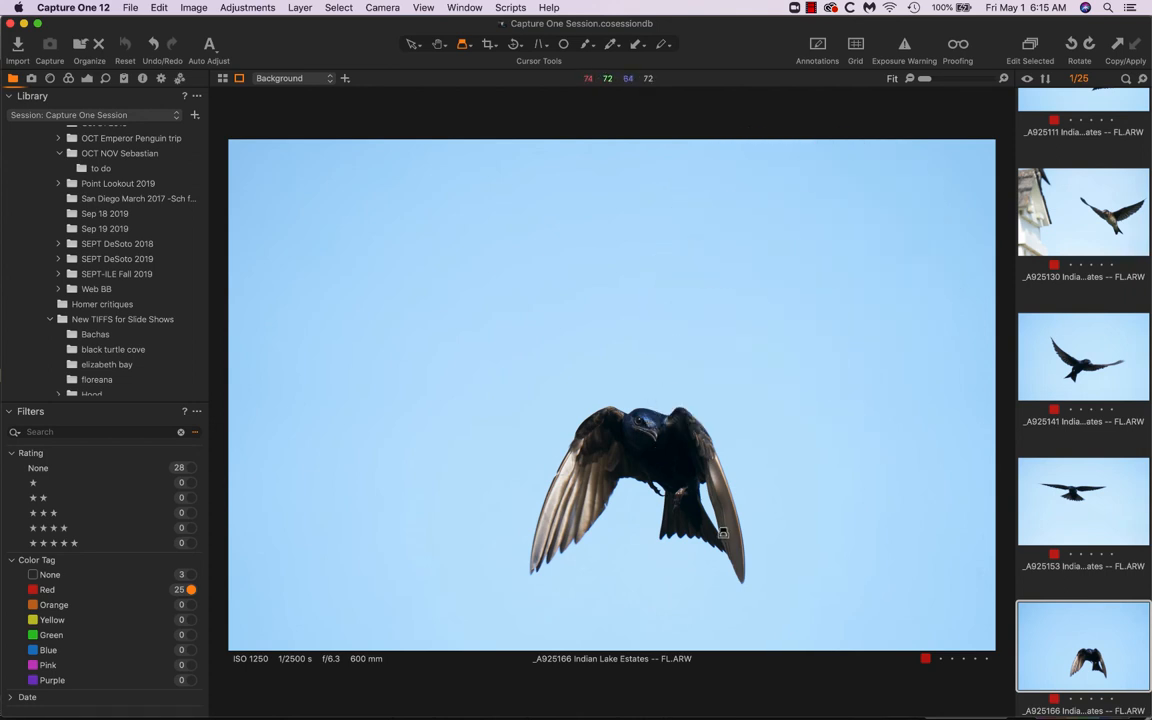
pyautogui.moveTo(724, 548)
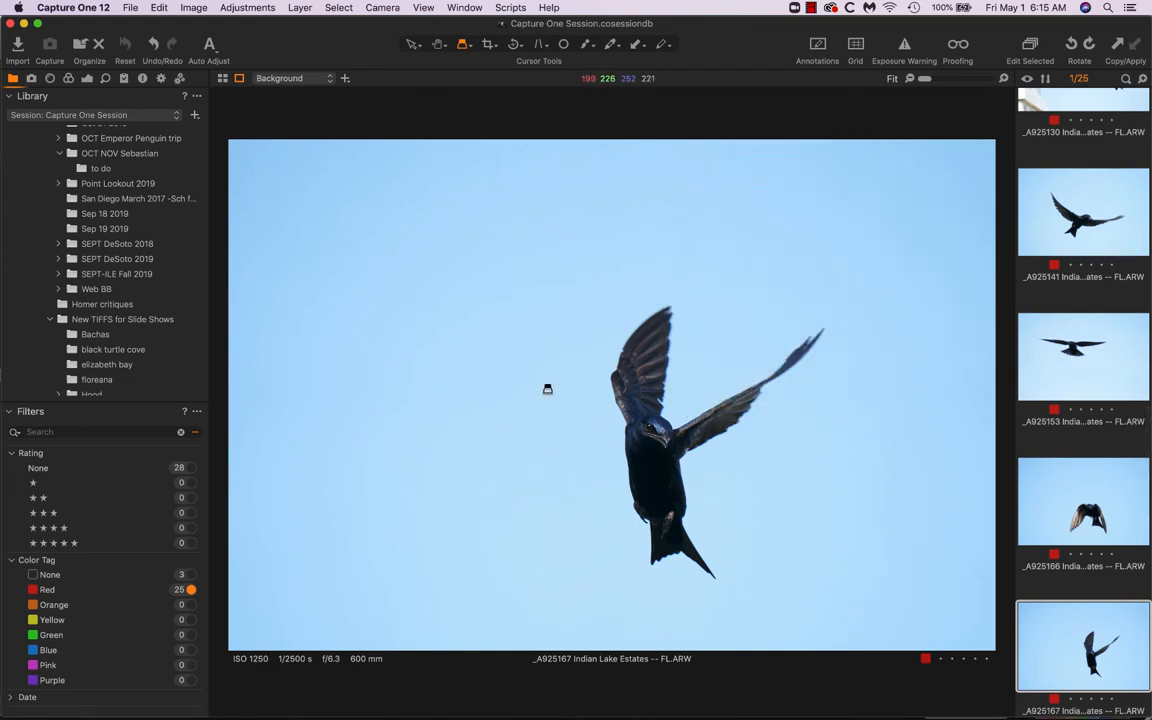
pyautogui.moveTo(460, 376)
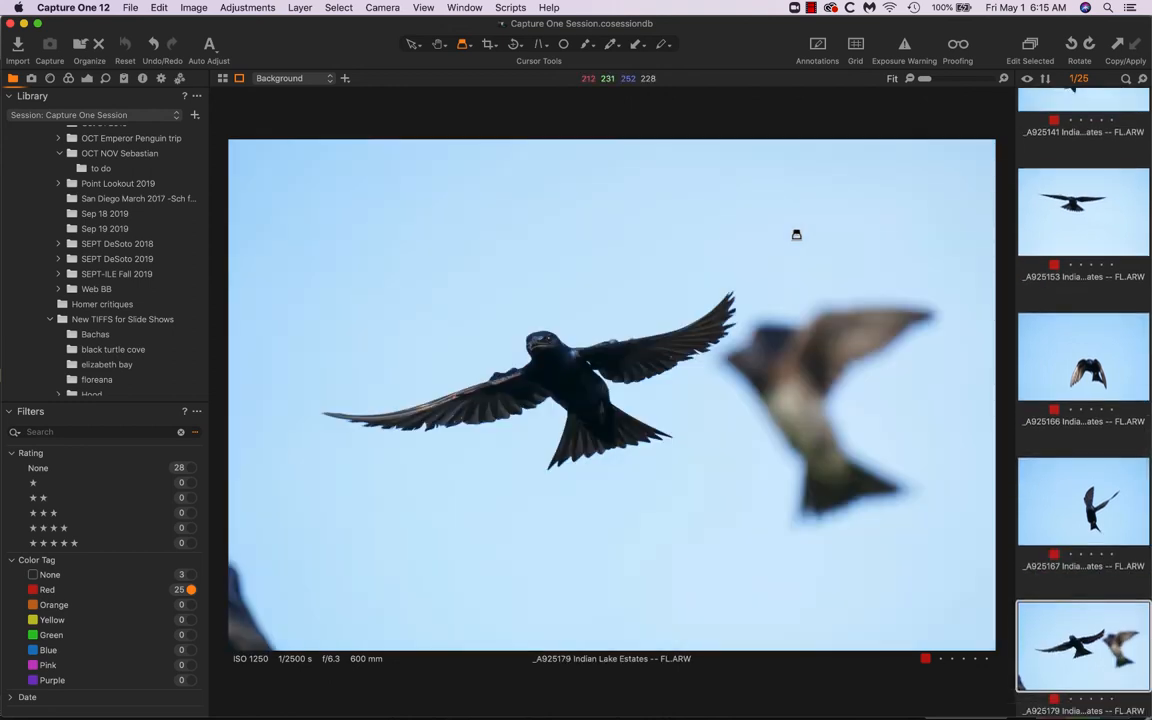
# Step: Move on to the next flight frame of a martin gliding against plain sky
pyautogui.click(550, 344)
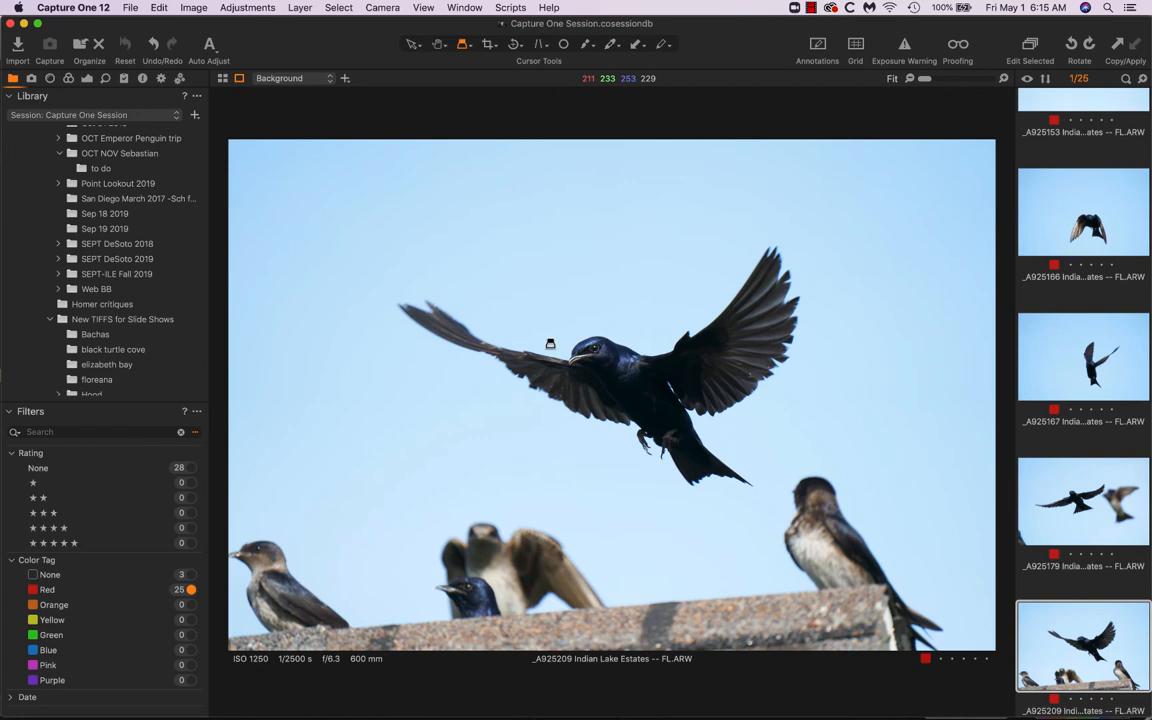
pyautogui.moveTo(544, 344)
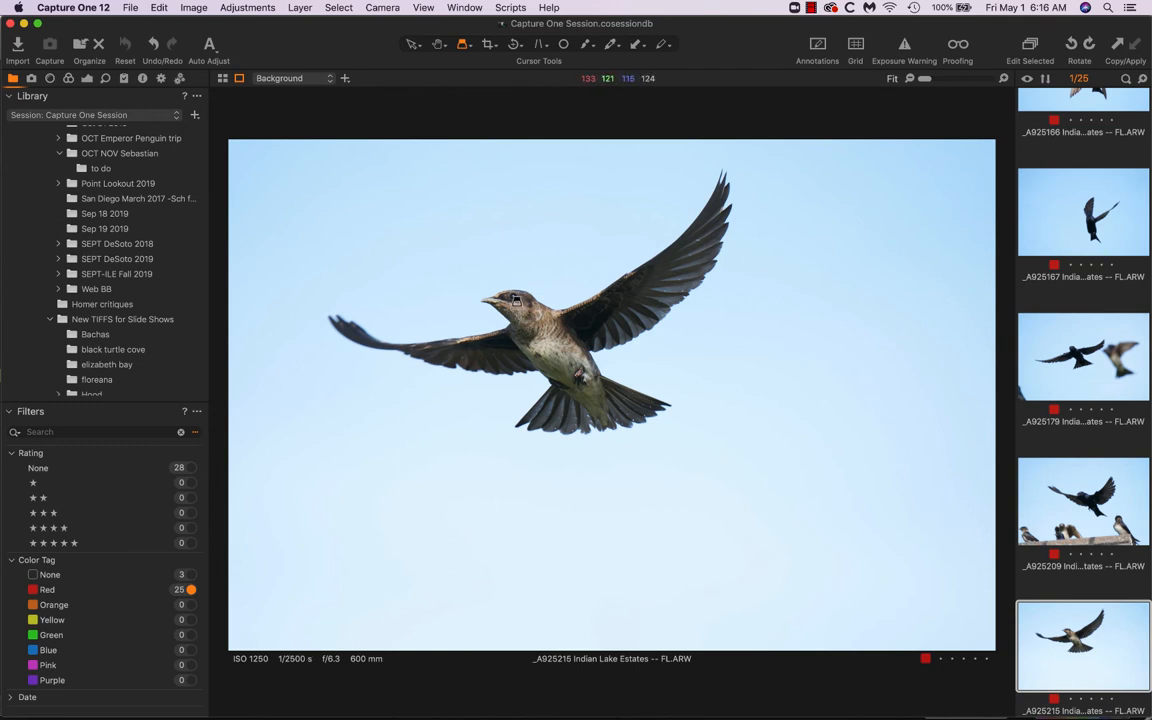
pyautogui.moveTo(510, 308)
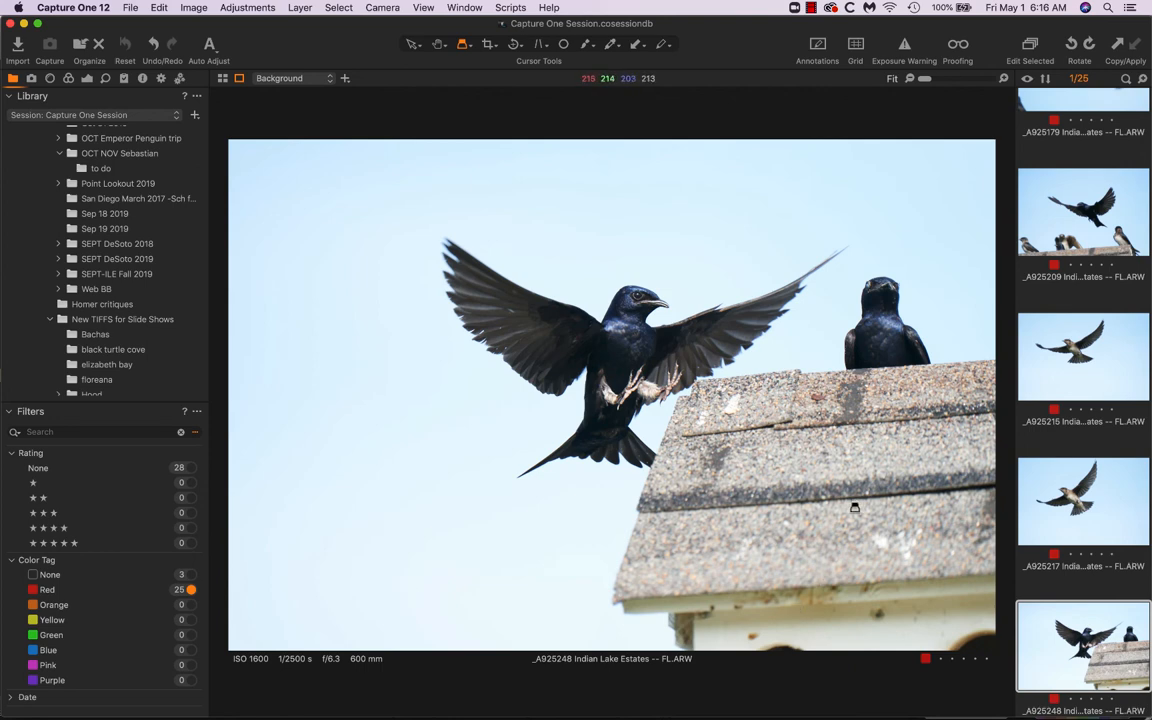
pyautogui.moveTo(326, 200)
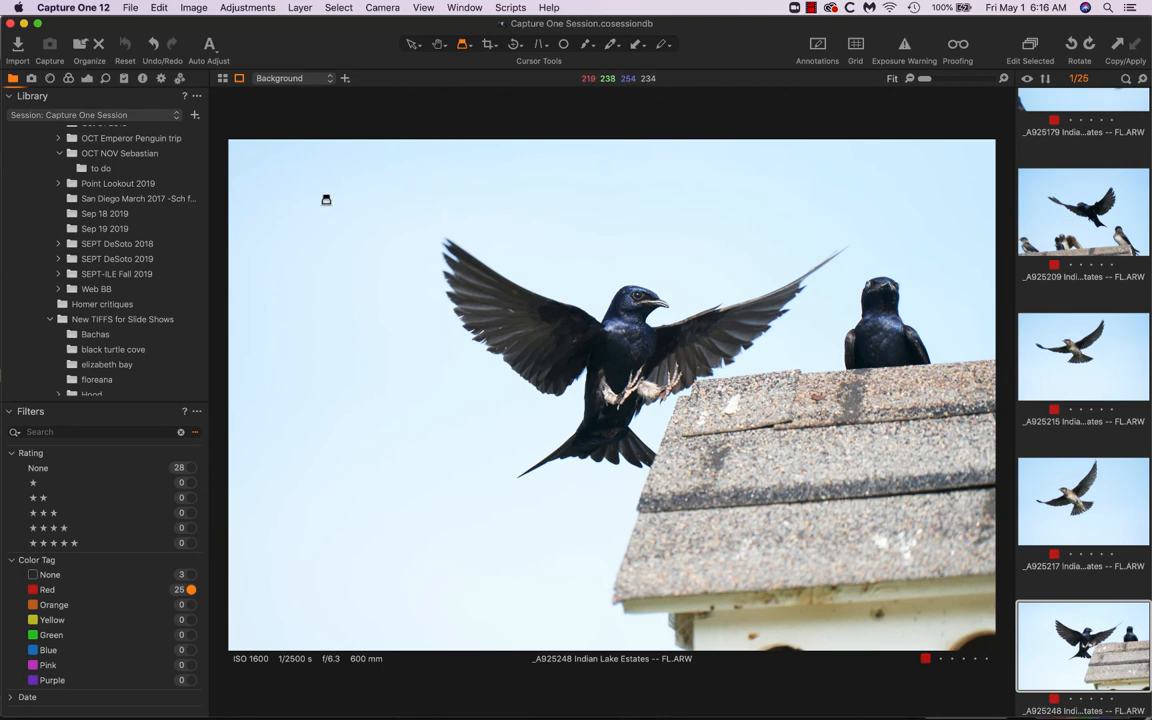
pyautogui.moveTo(688, 580)
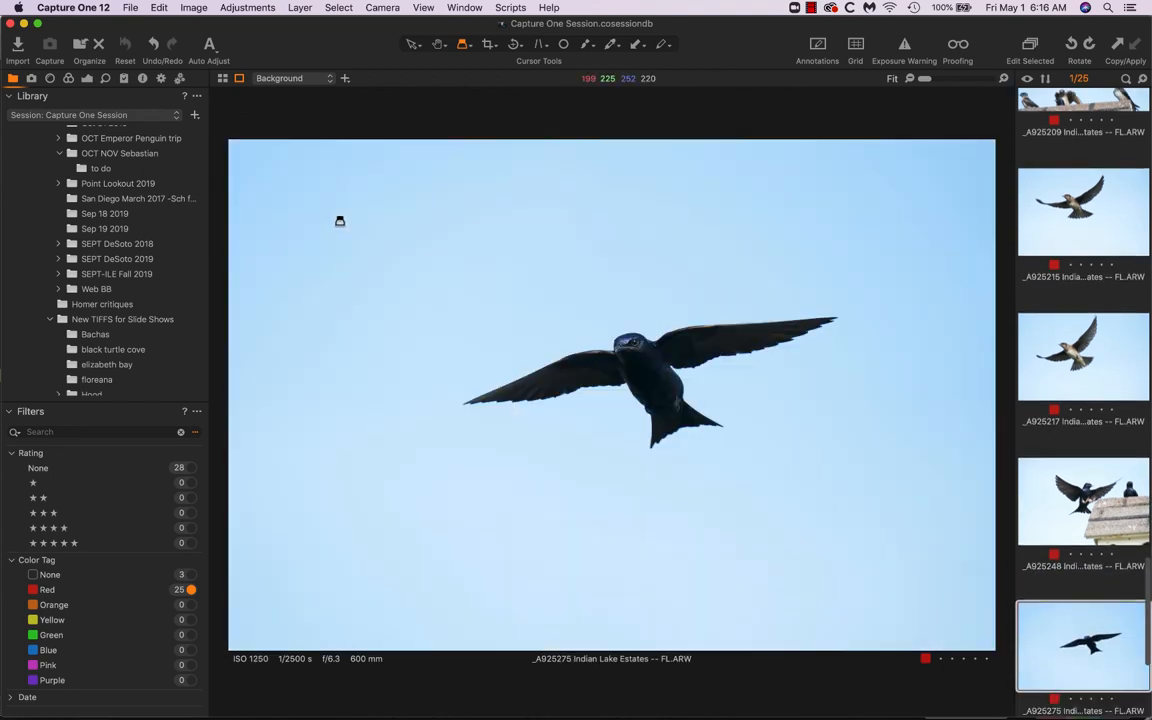
pyautogui.moveTo(630, 348)
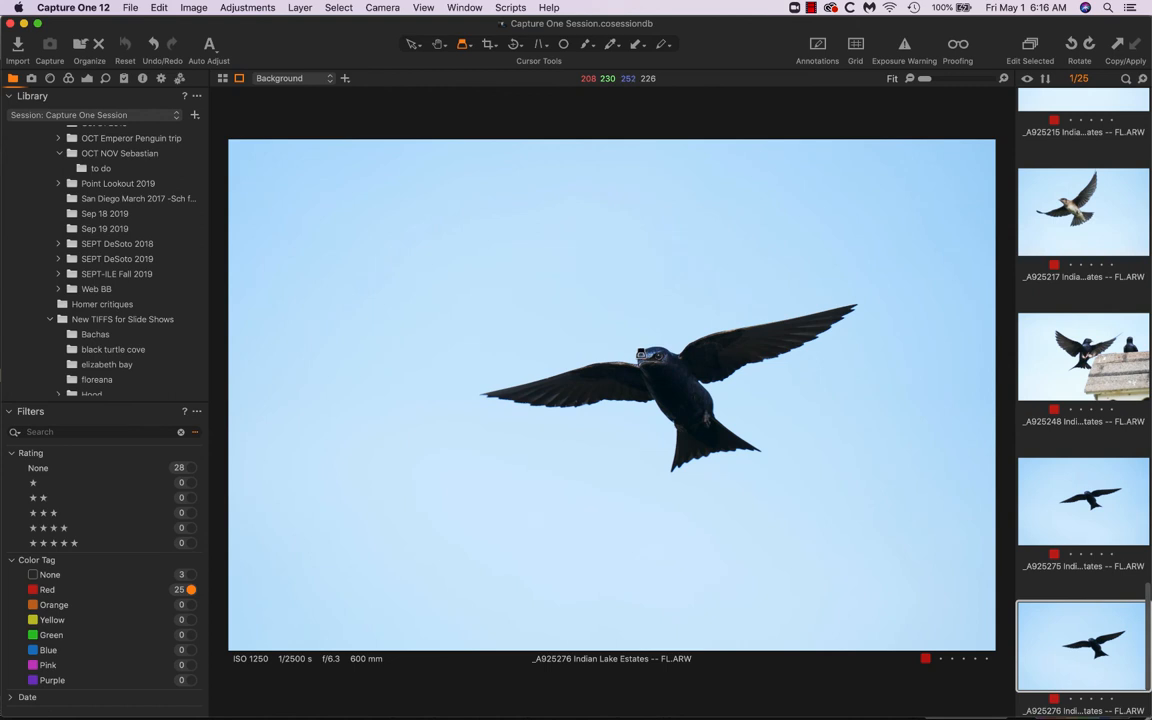
pyautogui.moveTo(652, 360)
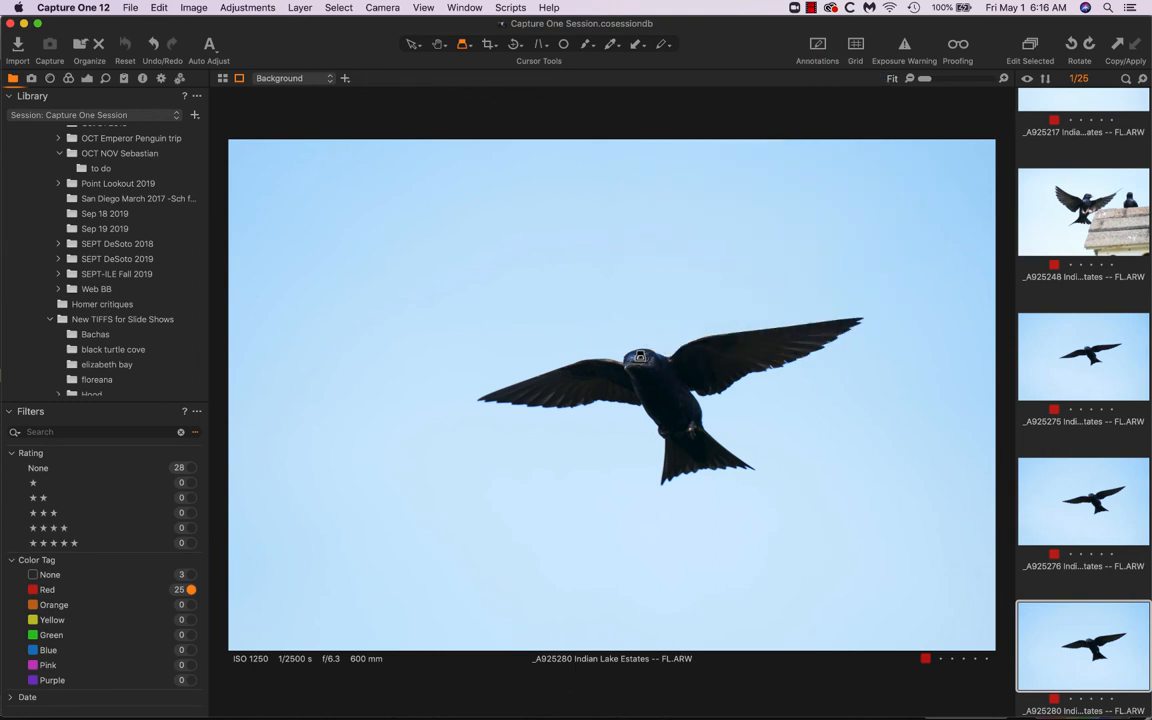
# Step: Bring back the earlier martin shot seen from below with raised wings
pyautogui.click(1084, 500)
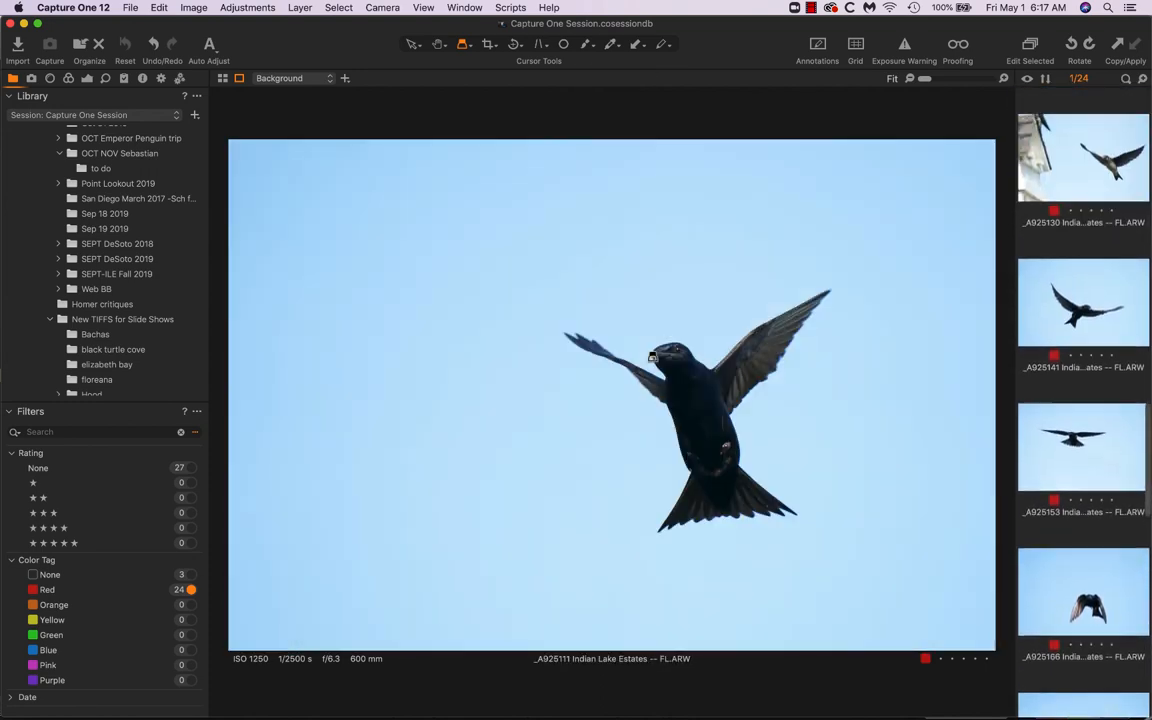
# Step: Display the first filmstrip frame, the martin carrying nesting material with wings spread
pyautogui.click(1084, 156)
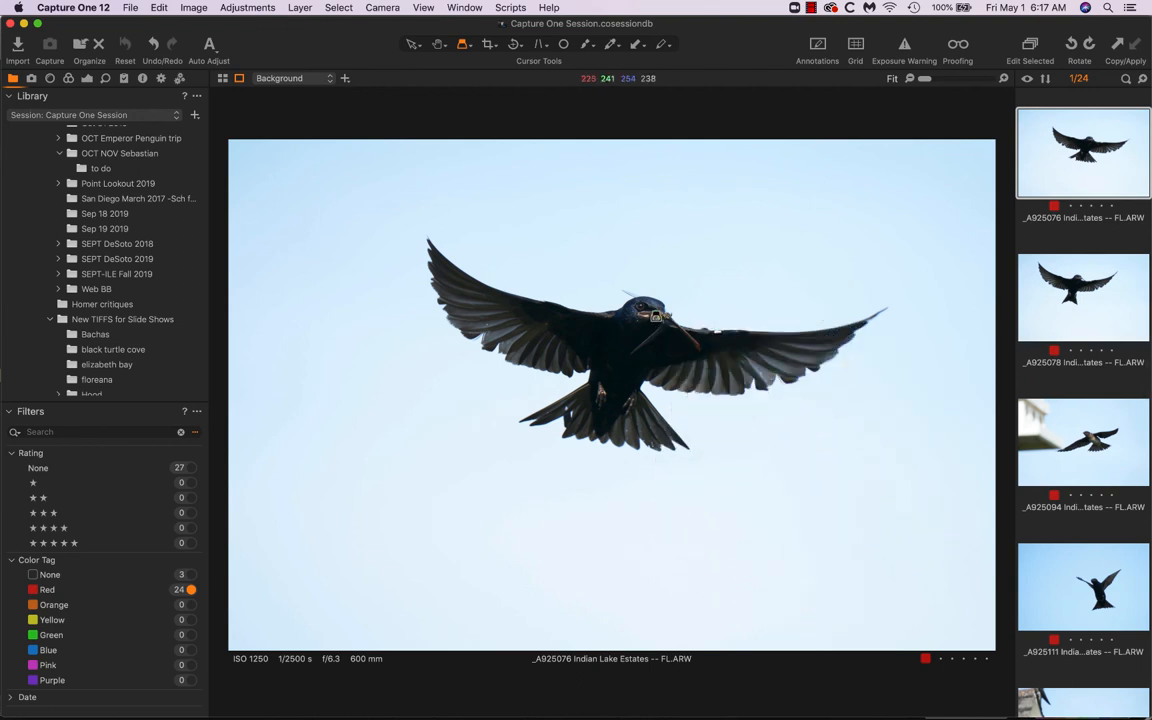
pyautogui.moveTo(656, 344)
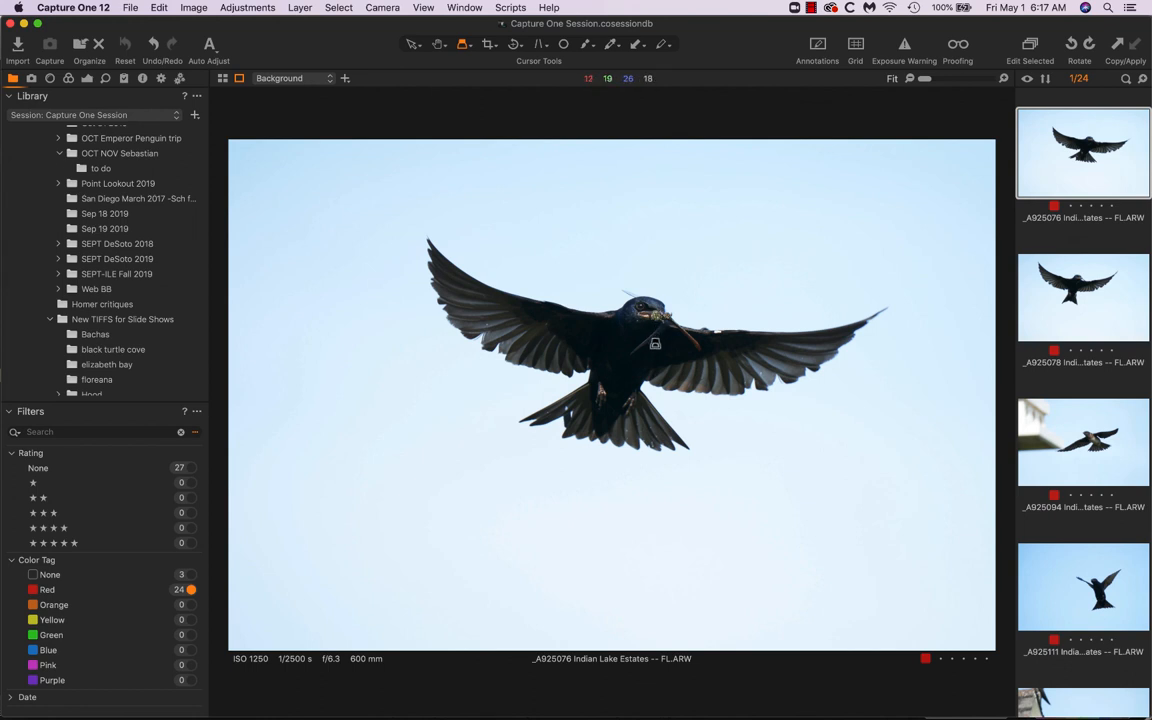
pyautogui.moveTo(590, 348)
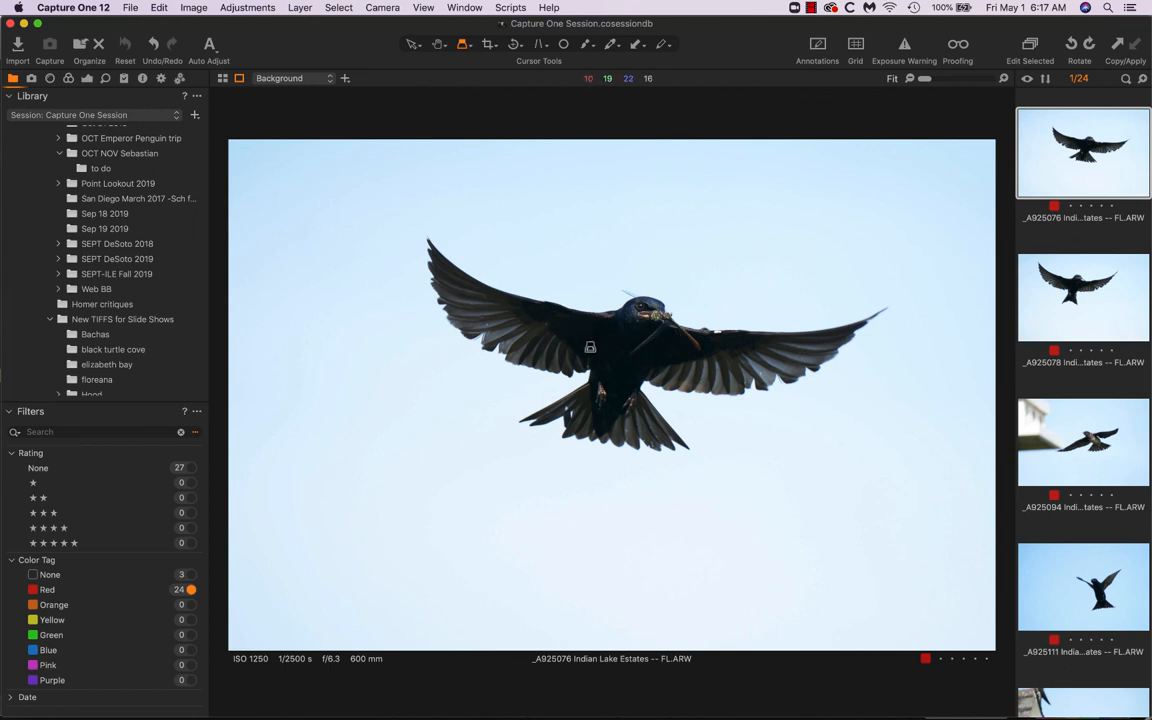
pyautogui.moveTo(340, 242)
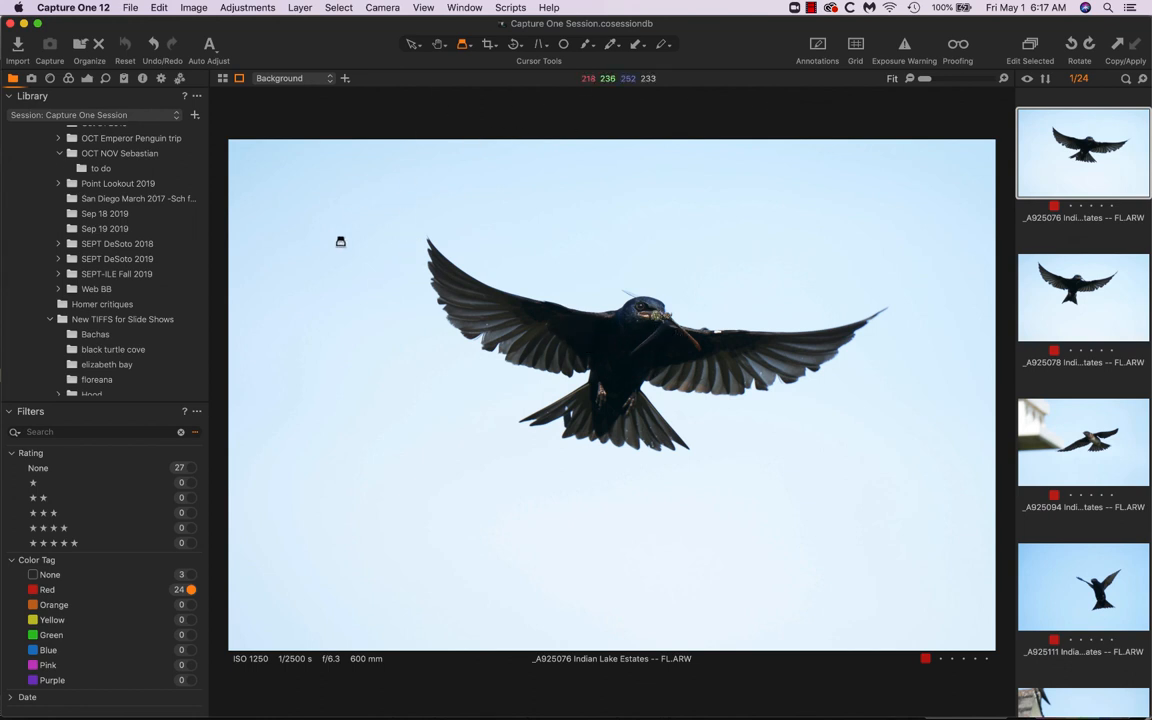
pyautogui.moveTo(940, 504)
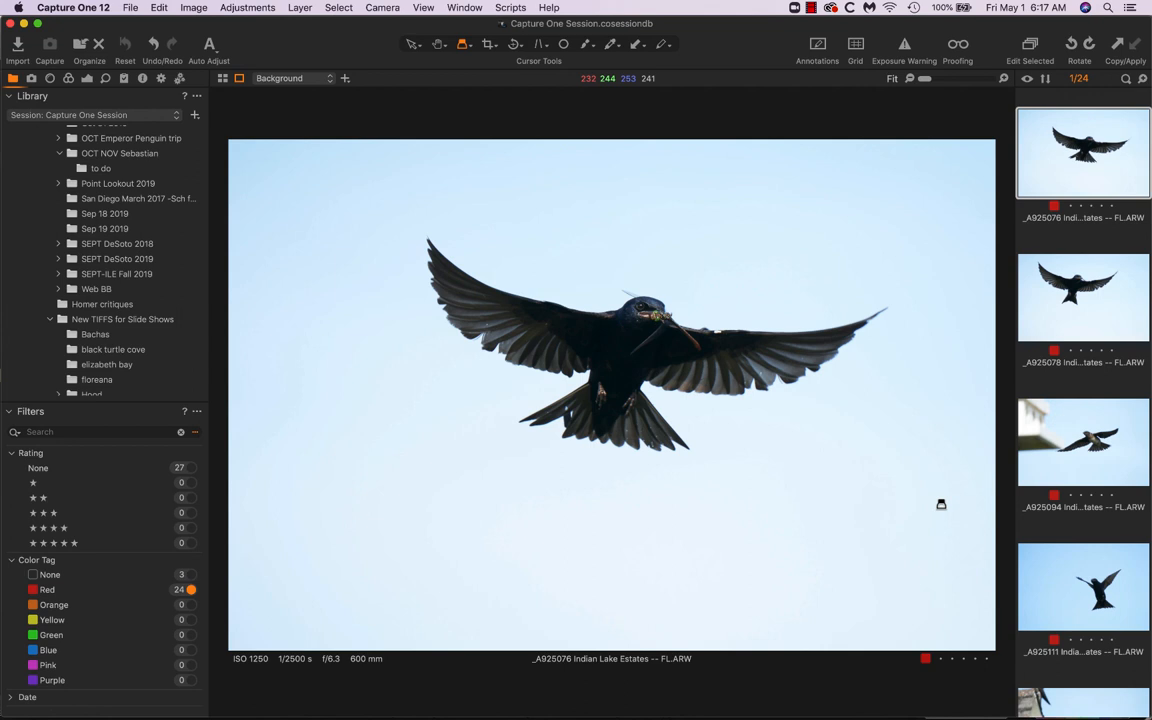
pyautogui.moveTo(336, 508)
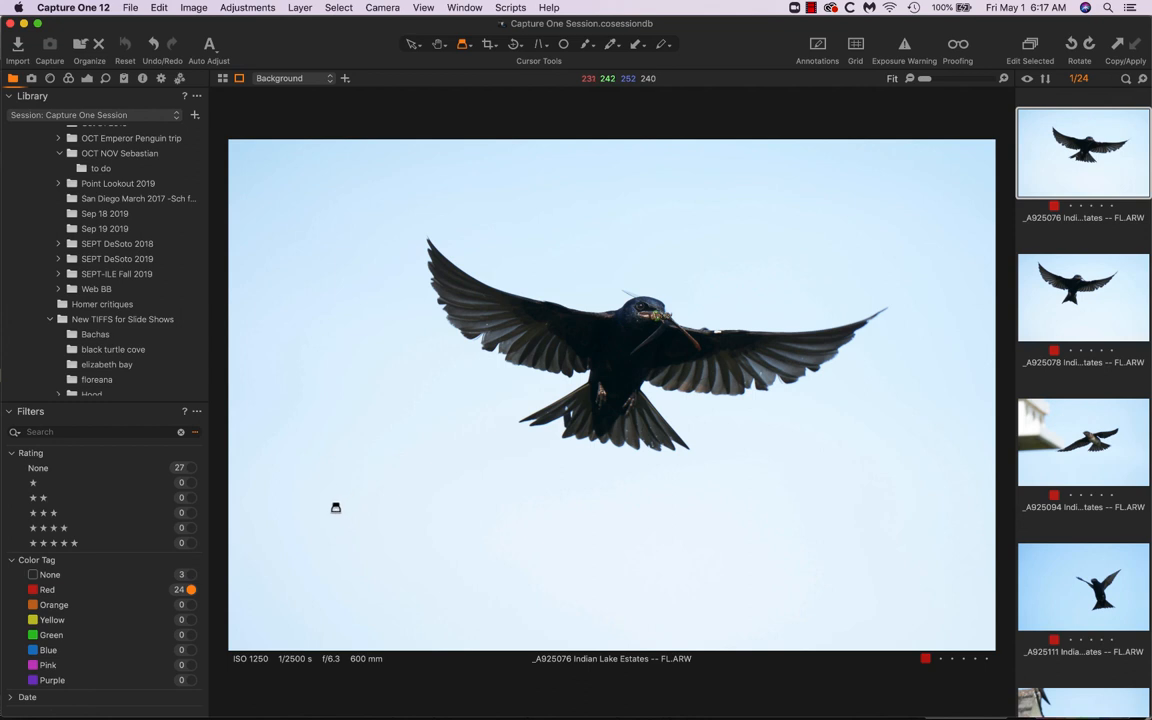